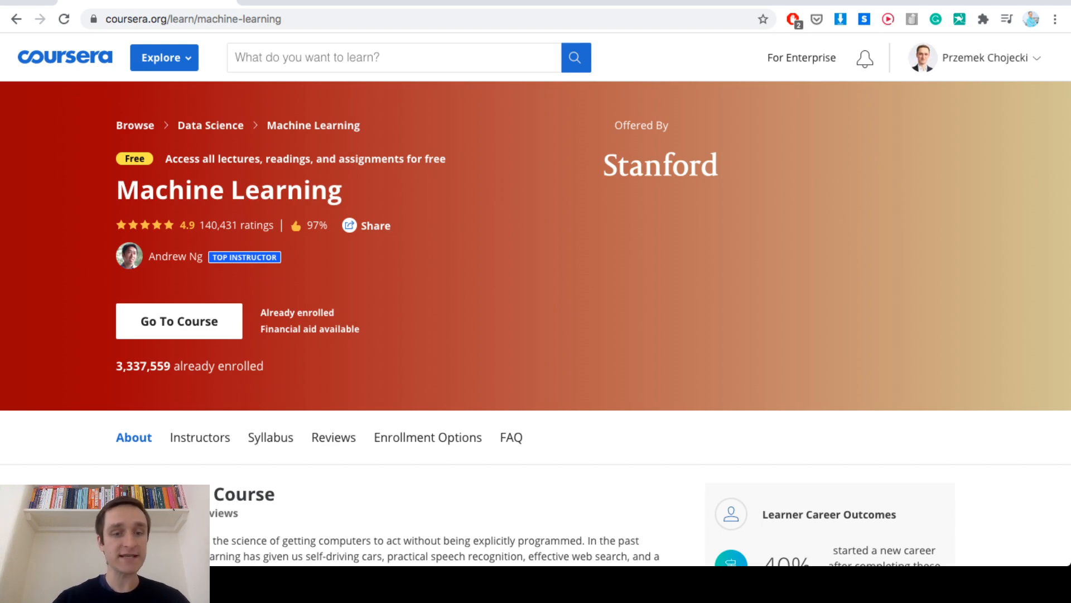
Step: Scroll to the About this Course description and the skills you will gain list
{"action": "scroll", "scroll_direction": "down", "scroll_amount": 3}
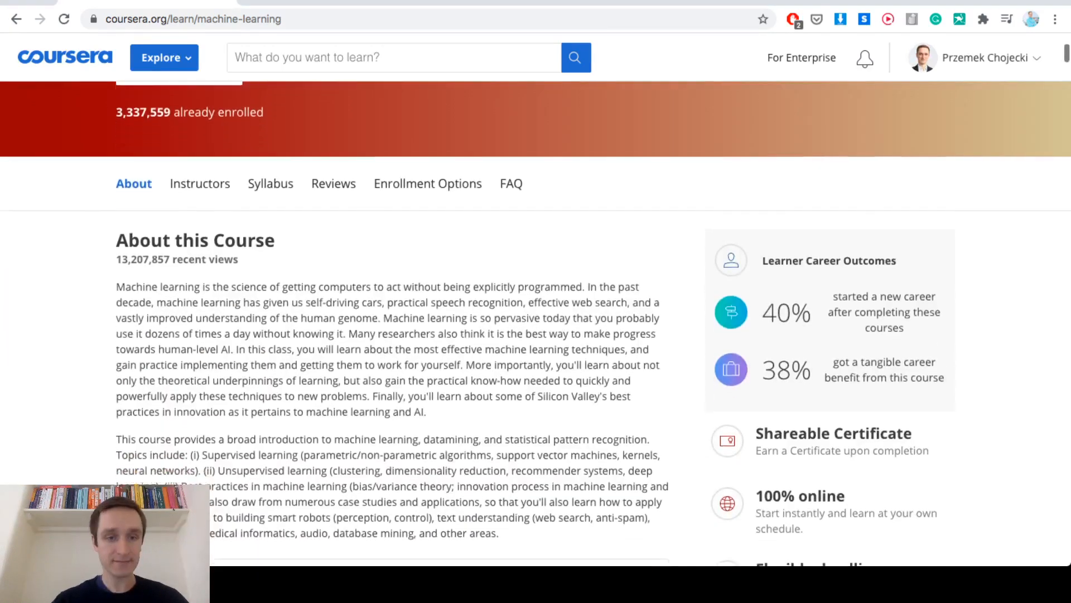
{"action": "scroll", "scroll_direction": "down", "scroll_amount": 3}
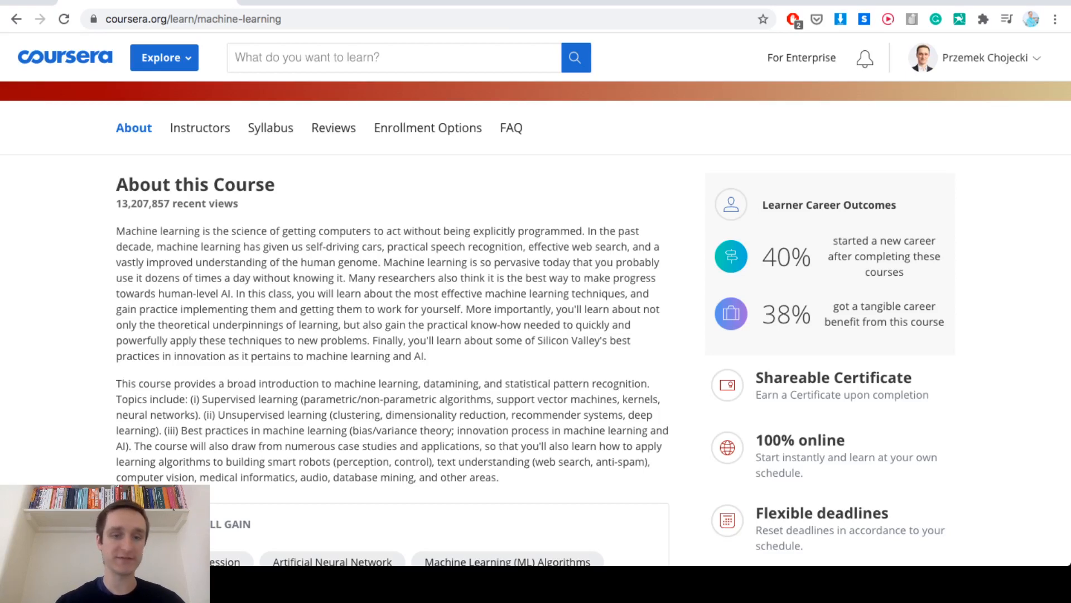
{"action": "scroll", "scroll_direction": "down", "scroll_amount": 3}
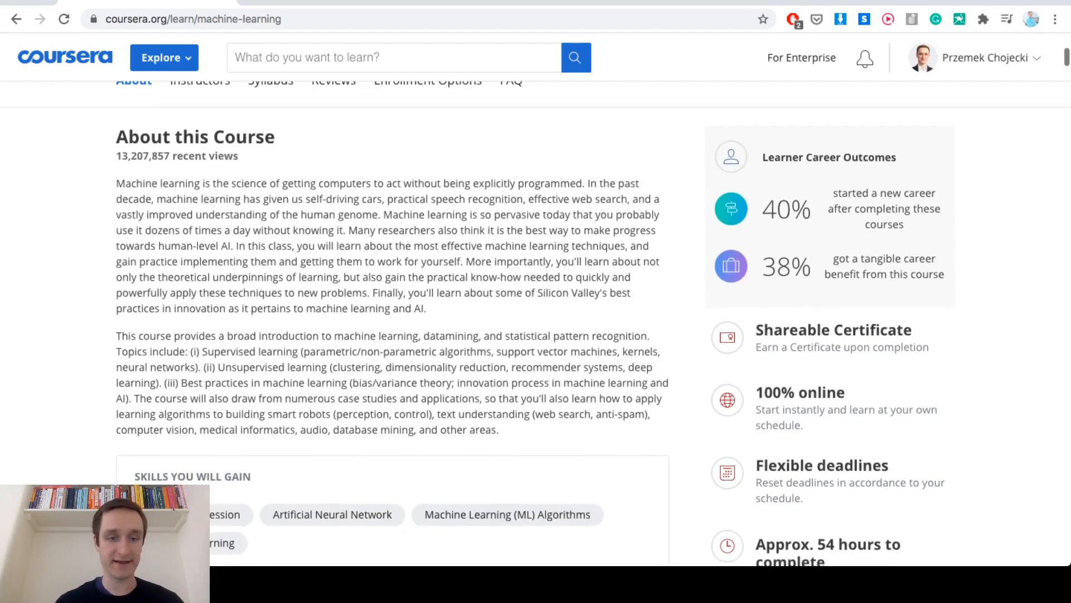
{"action": "scroll", "scroll_direction": "down", "scroll_amount": 3}
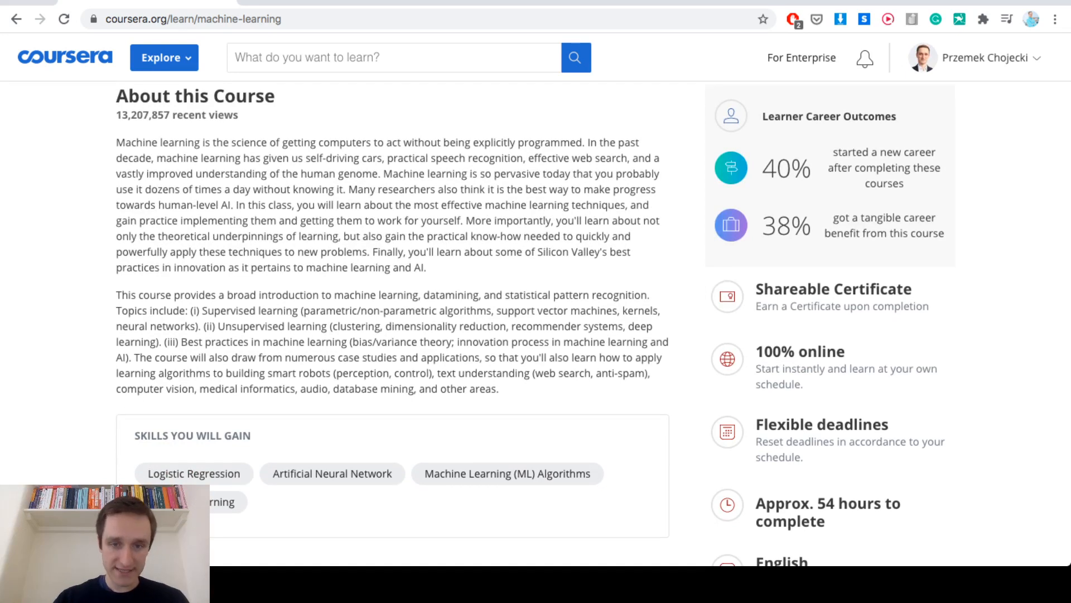
{"action": "left_click_drag", "start_coordinate": [173, 295], "coordinate": [251, 435]}
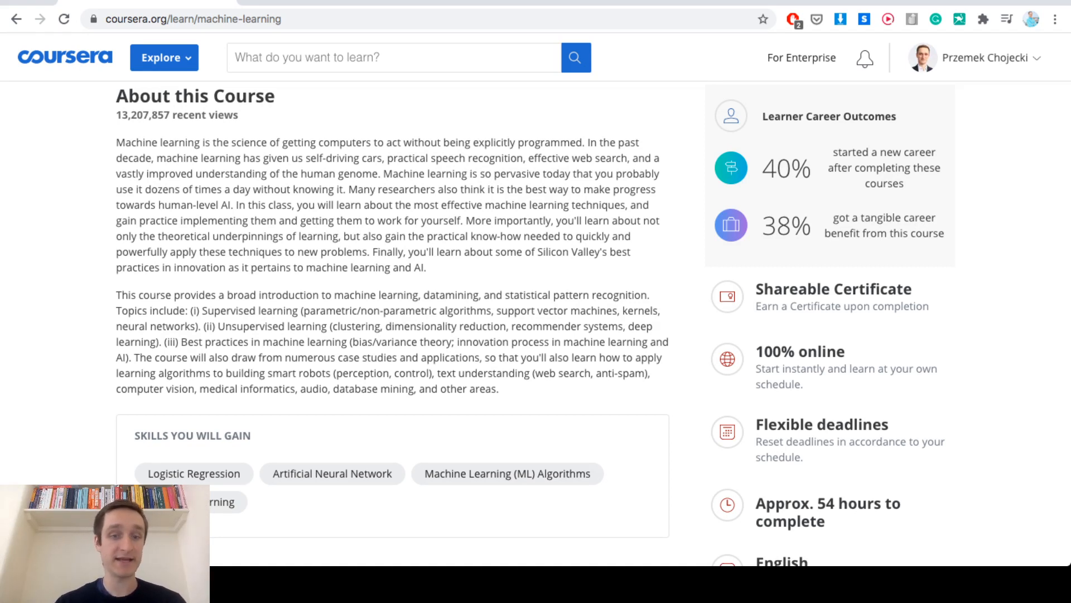
Step: Move from the Instructors section to the Syllabus section of the course page
{"action": "scroll", "scroll_direction": "down", "scroll_amount": 3}
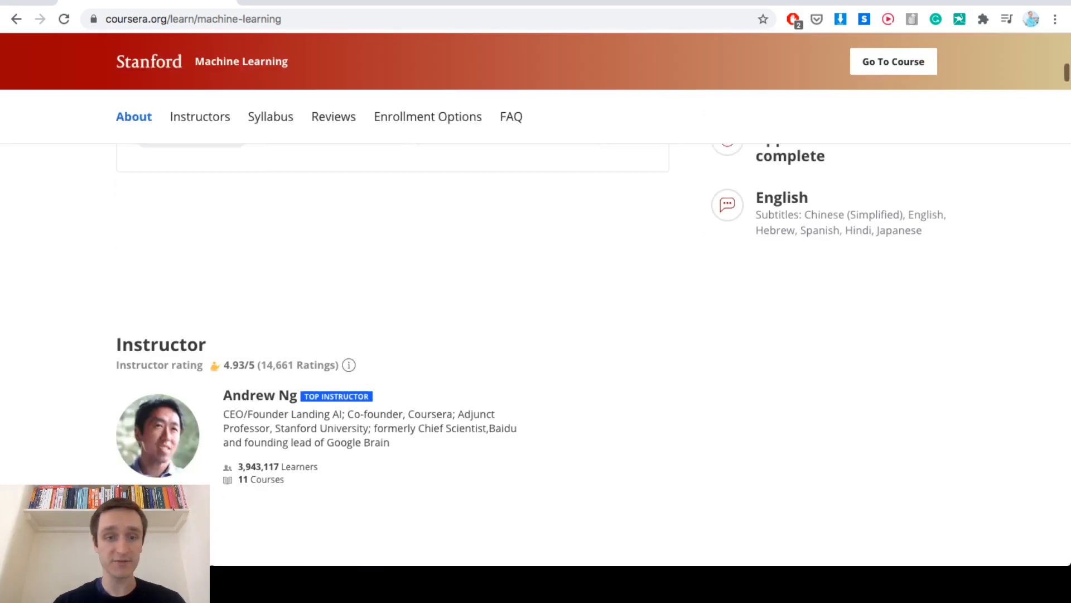
{"action": "left_click", "coordinate": [200, 118]}
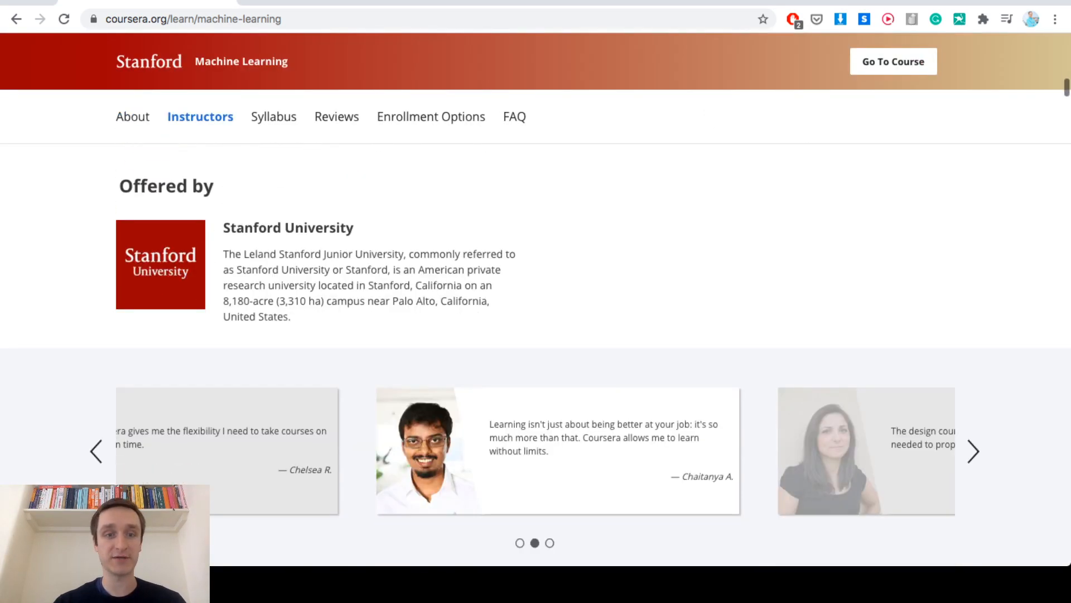
{"action": "scroll", "scroll_direction": "down", "scroll_amount": 3}
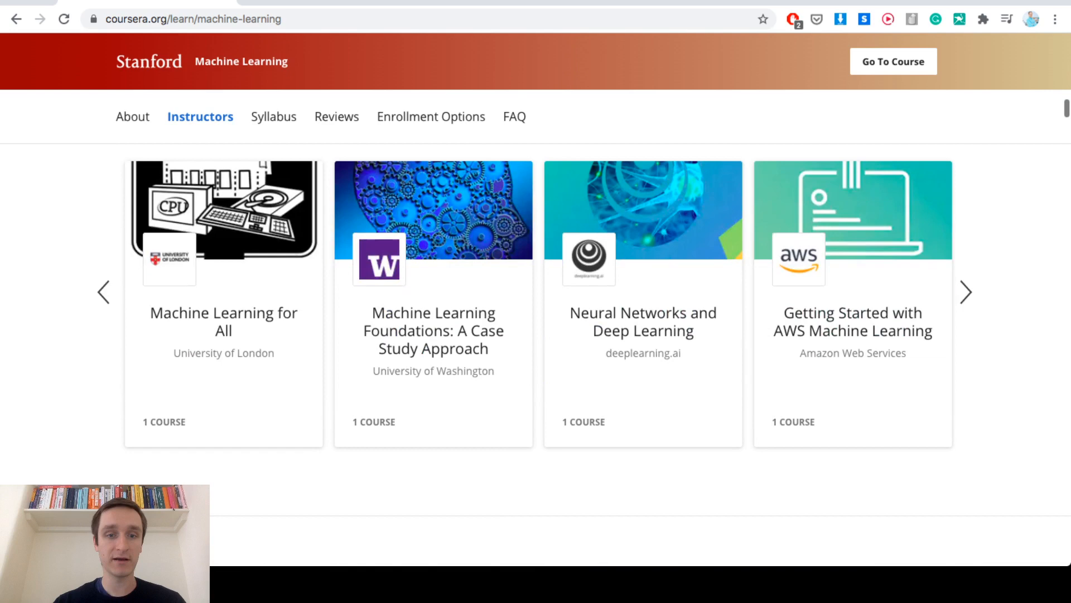
{"action": "left_click", "coordinate": [269, 117]}
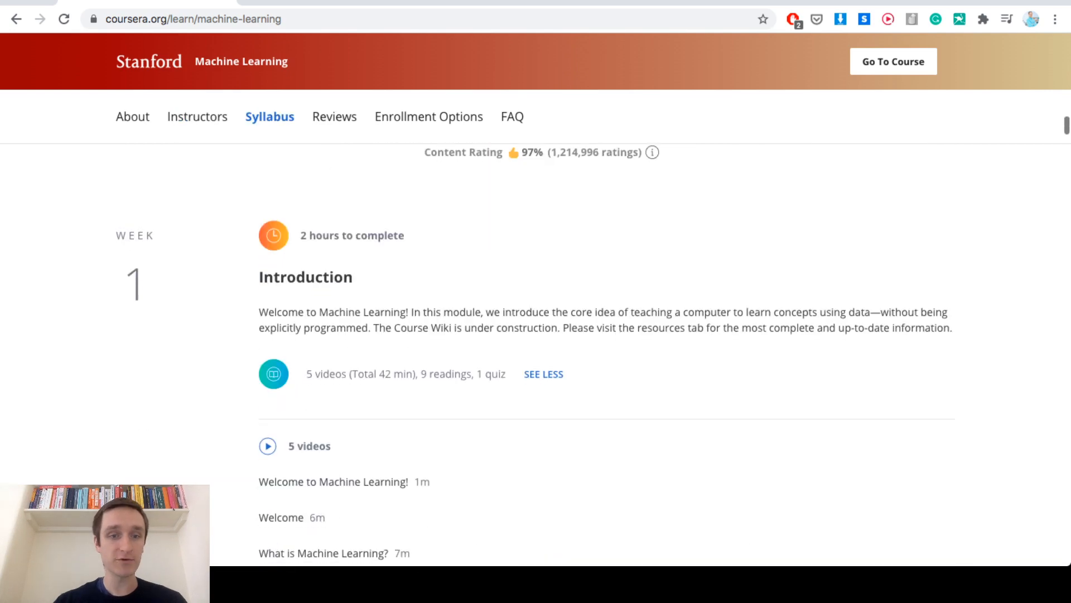
Step: Scroll through Week 1's Introduction videos, readings and practice exercise to Linear Regression with One Variable
{"action": "scroll", "scroll_direction": "down", "scroll_amount": 3}
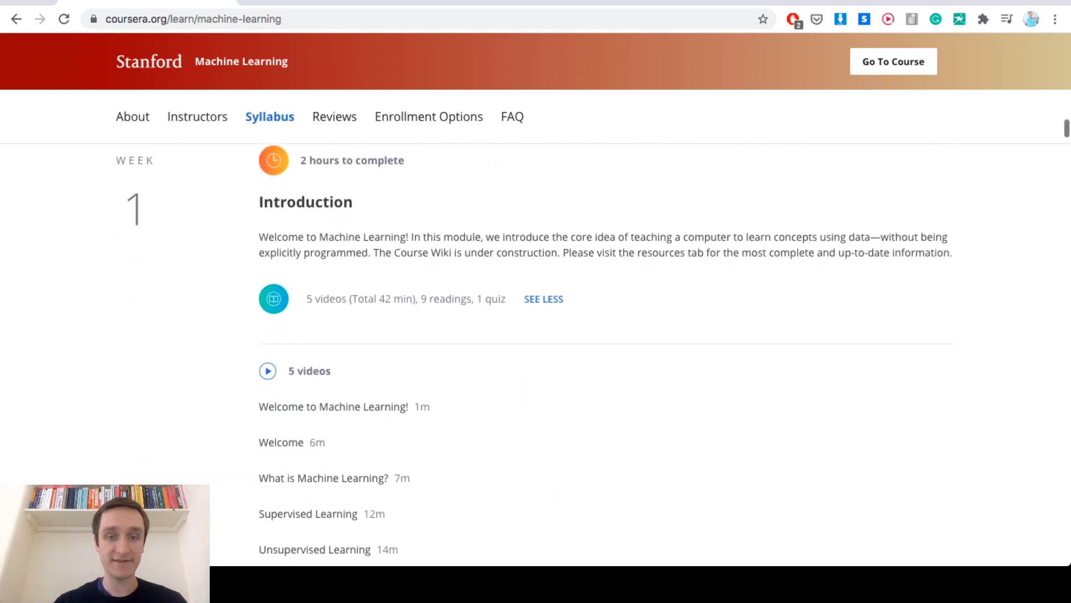
{"action": "scroll", "scroll_direction": "down", "scroll_amount": 3}
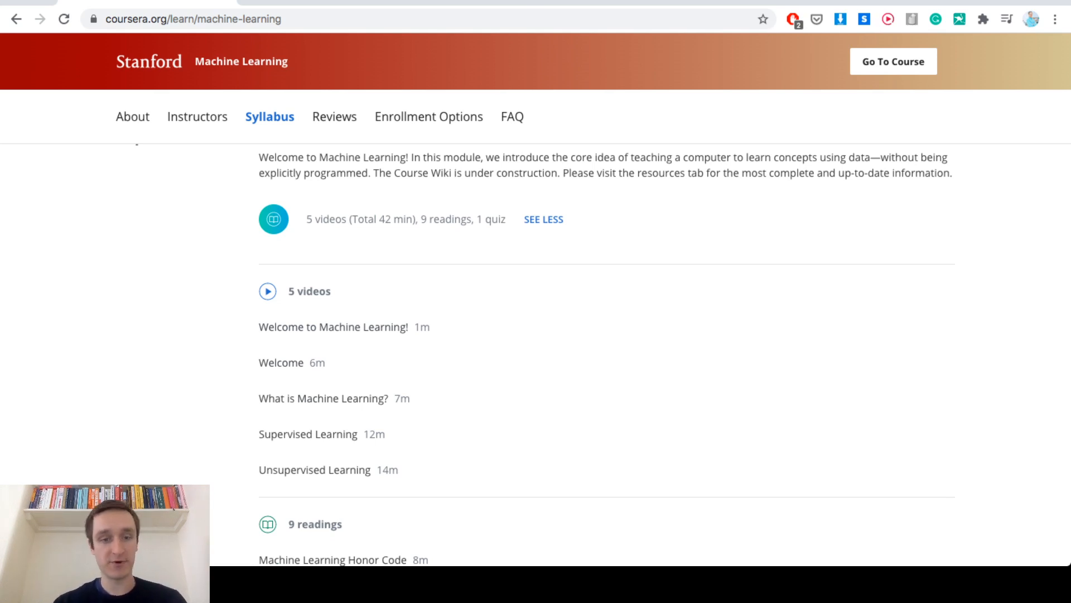
{"action": "scroll", "scroll_direction": "down", "scroll_amount": 3}
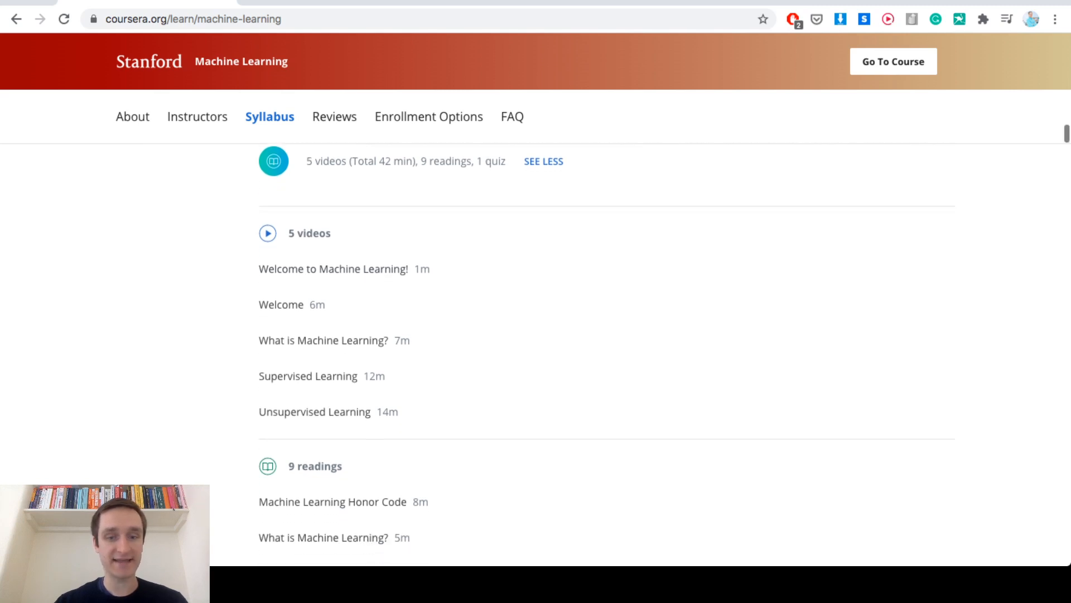
{"action": "scroll", "scroll_direction": "down", "scroll_amount": 3}
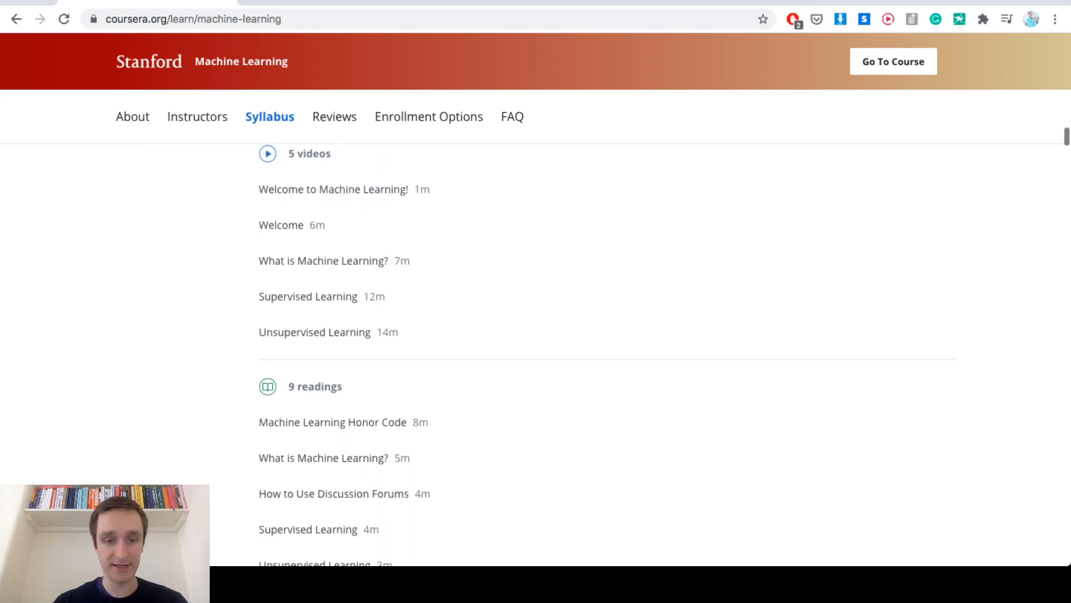
{"action": "scroll", "scroll_direction": "down", "scroll_amount": 3}
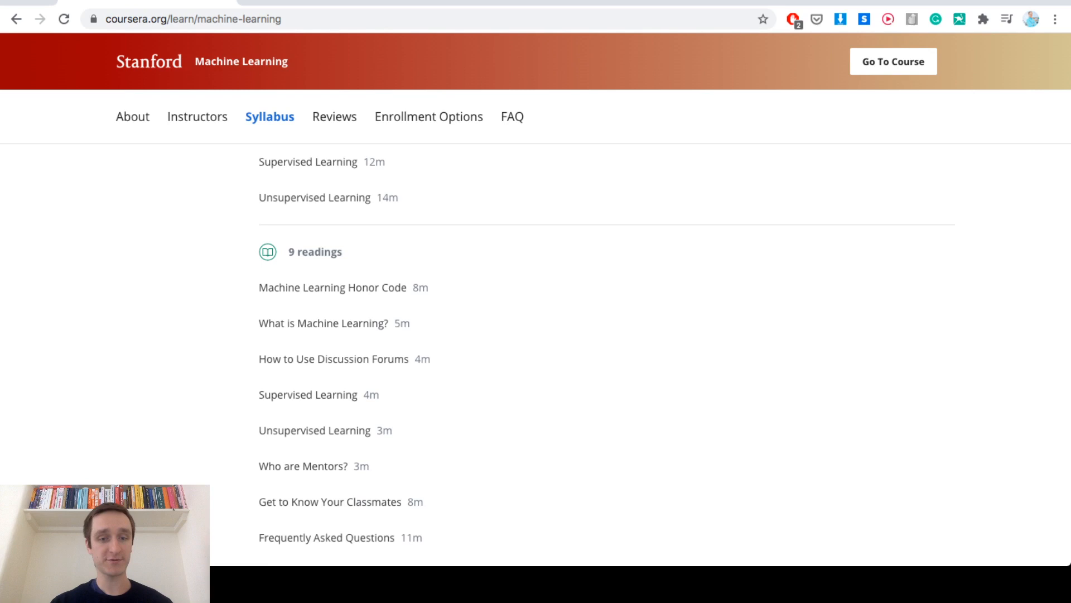
{"action": "scroll", "scroll_direction": "down", "scroll_amount": 3}
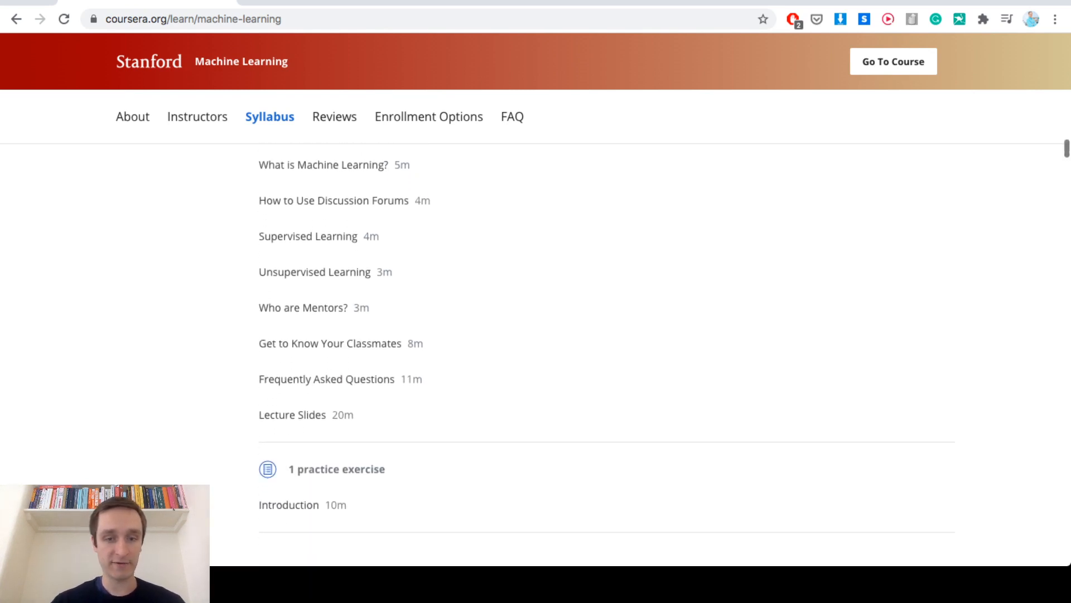
{"action": "scroll", "scroll_direction": "down", "scroll_amount": 3}
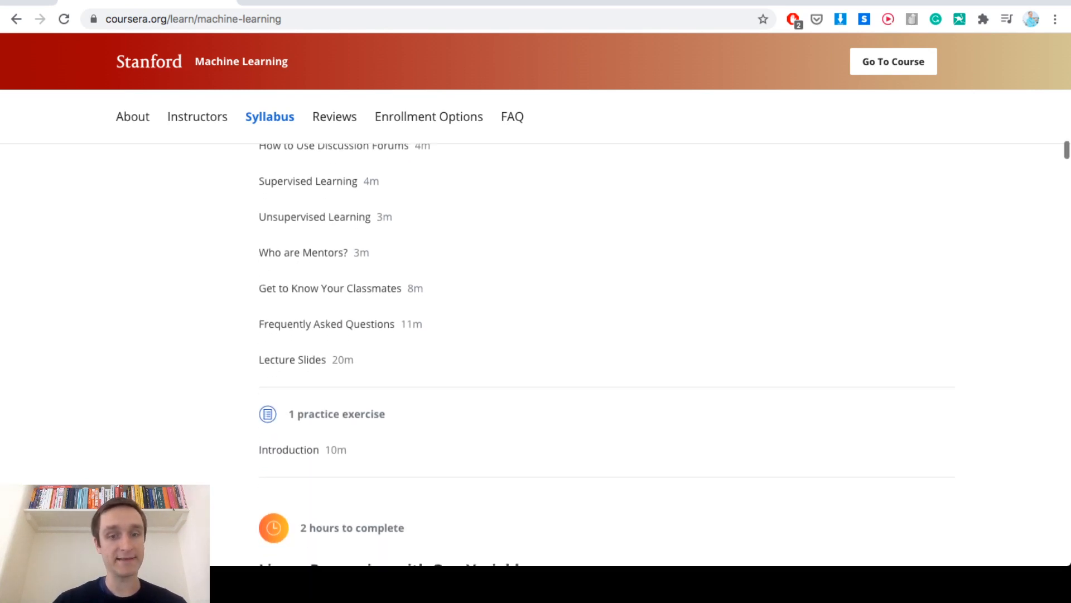
{"action": "scroll", "scroll_direction": "down", "scroll_amount": 3}
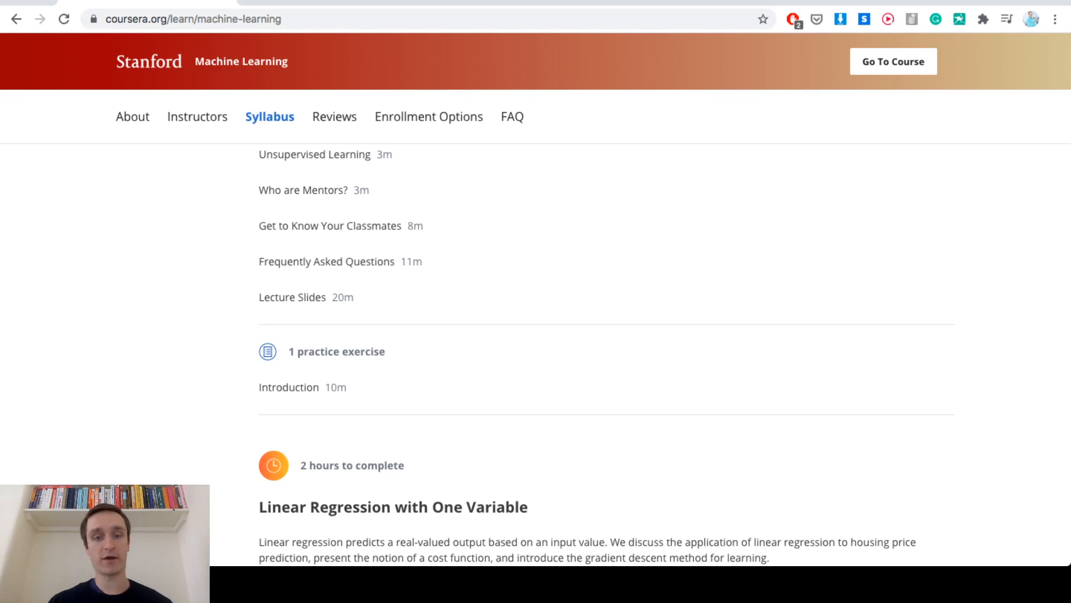
{"action": "scroll", "scroll_direction": "down", "scroll_amount": 3}
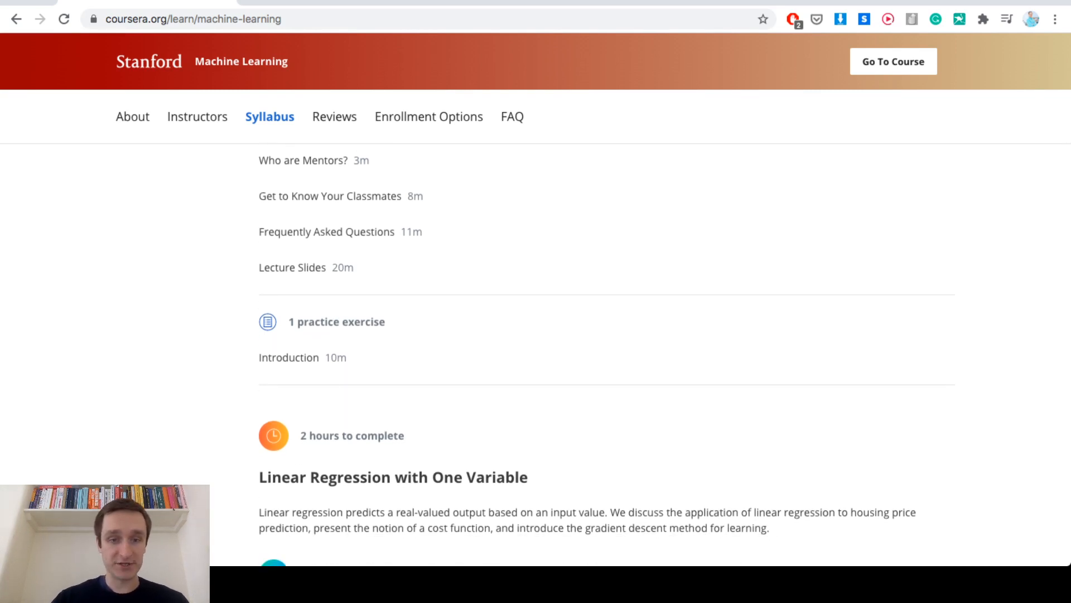
{"action": "scroll", "scroll_direction": "down", "scroll_amount": 3}
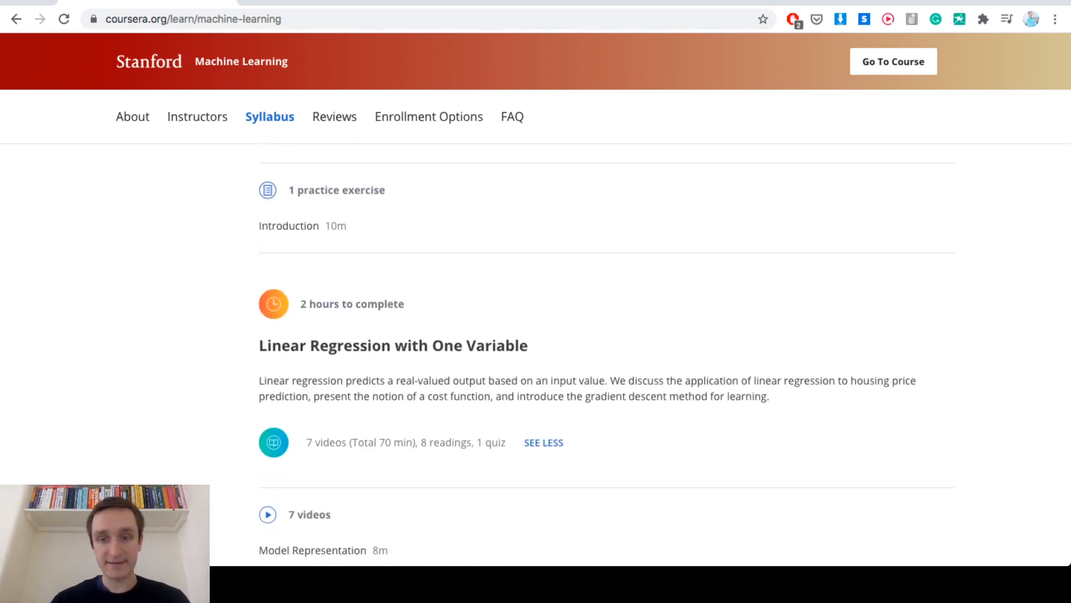
Step: Scroll through Linear Regression with One Variable's videos and readings down to Linear Algebra Review
{"action": "scroll", "scroll_direction": "down", "scroll_amount": 3}
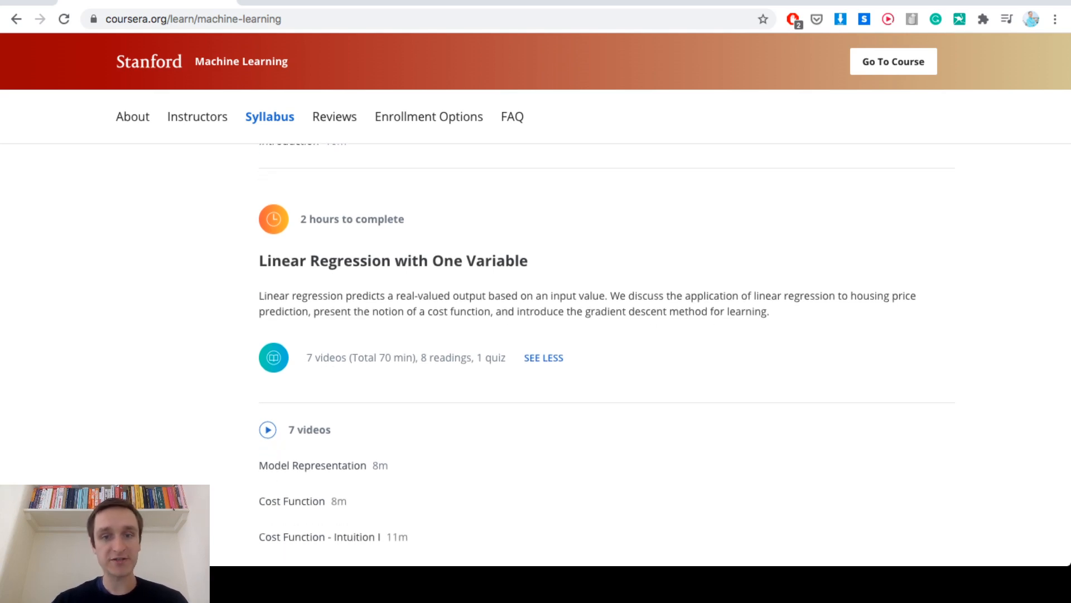
{"action": "scroll", "scroll_direction": "down", "scroll_amount": 3}
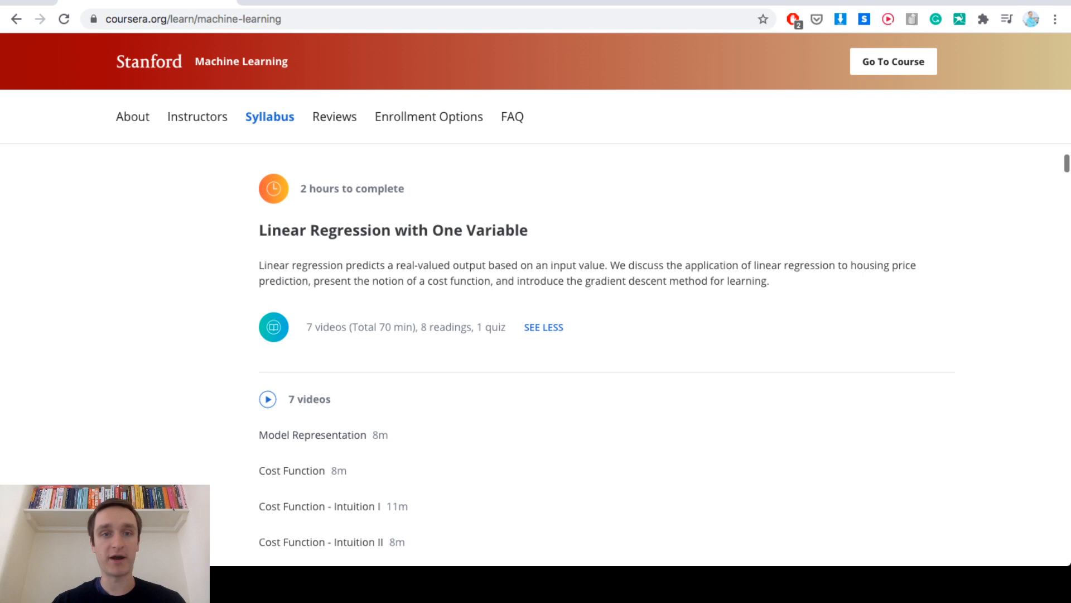
{"action": "scroll", "scroll_direction": "down", "scroll_amount": 3}
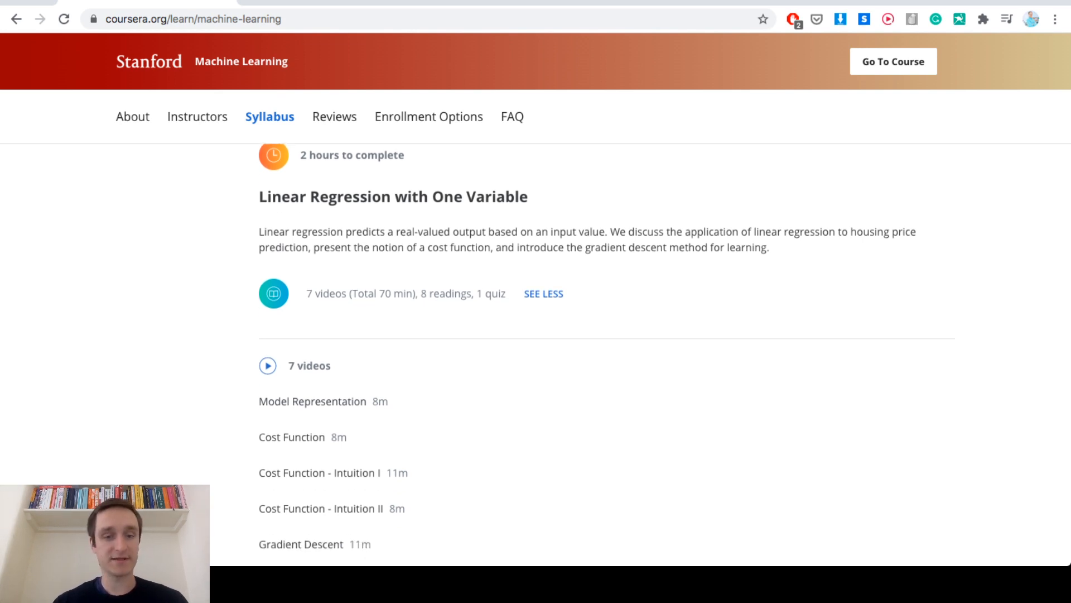
{"action": "scroll", "scroll_direction": "down", "scroll_amount": 3}
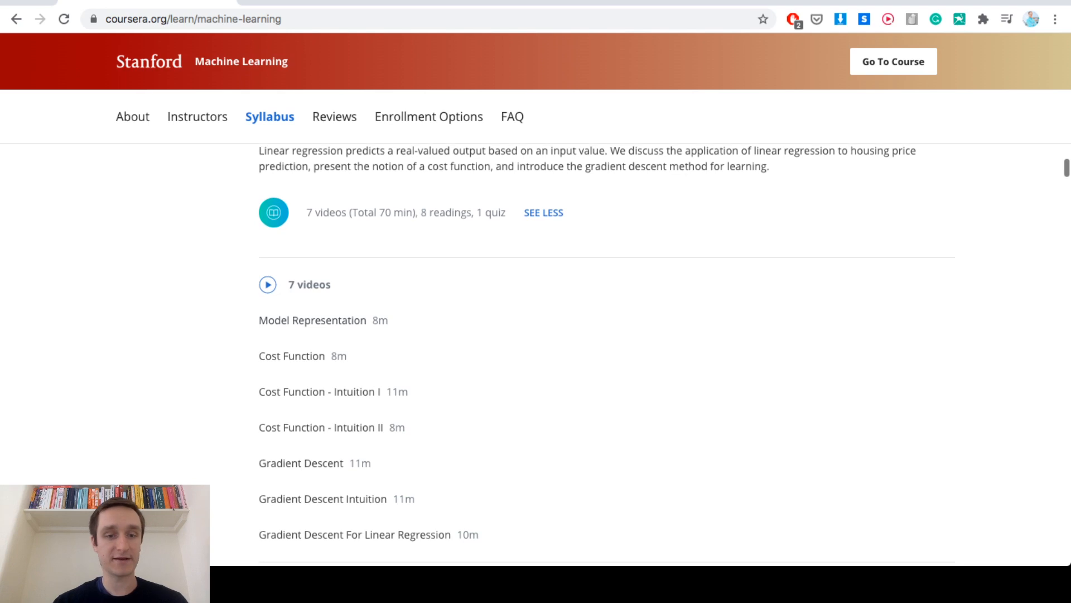
{"action": "scroll", "scroll_direction": "down", "scroll_amount": 3}
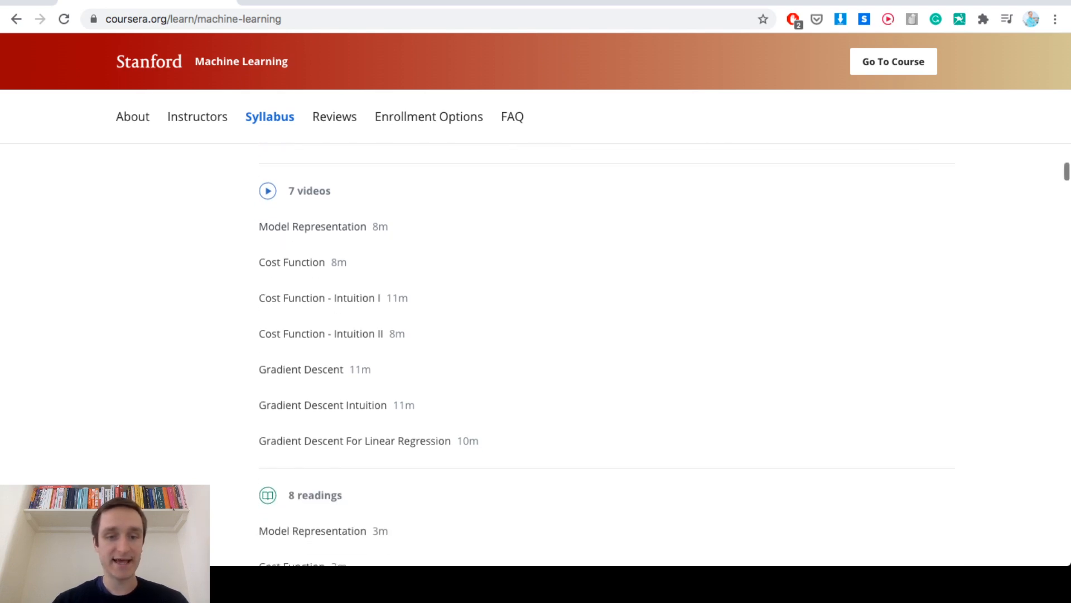
{"action": "scroll", "scroll_direction": "down", "scroll_amount": 3}
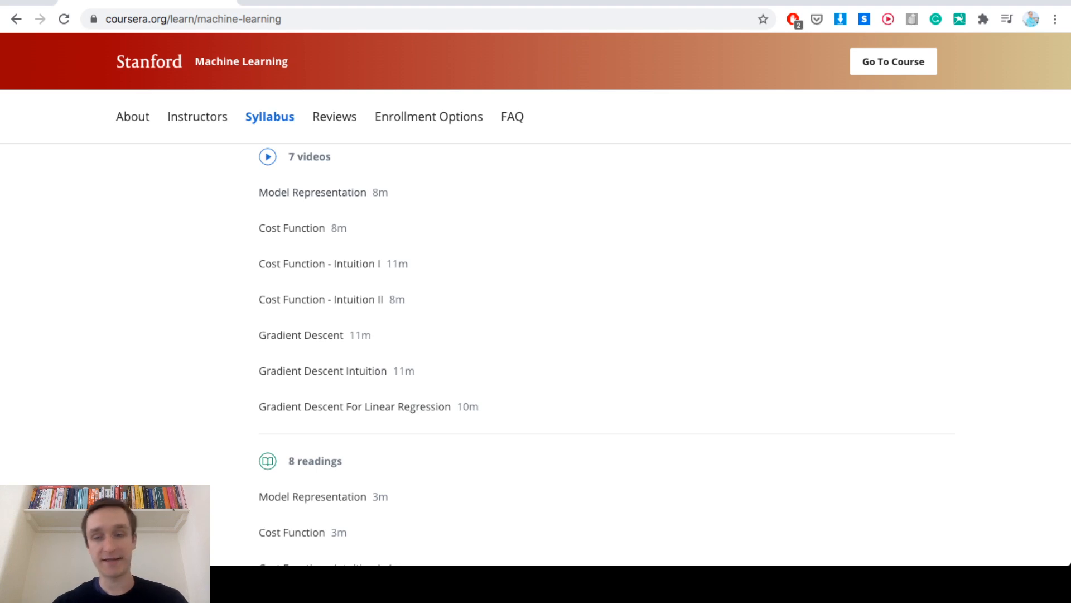
{"action": "scroll", "scroll_direction": "down", "scroll_amount": 3}
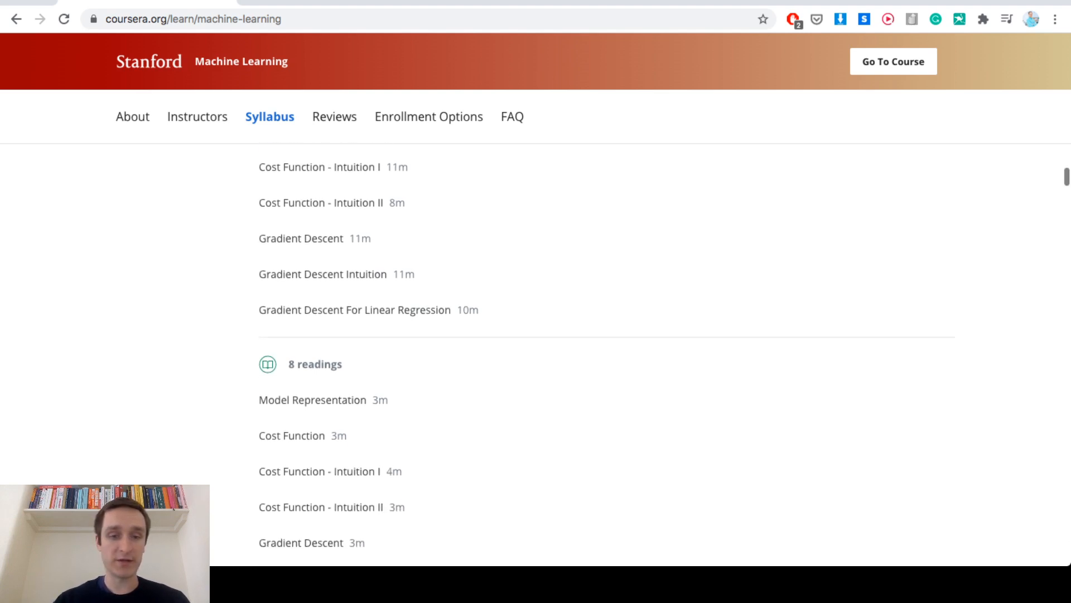
{"action": "scroll", "scroll_direction": "down", "scroll_amount": 3}
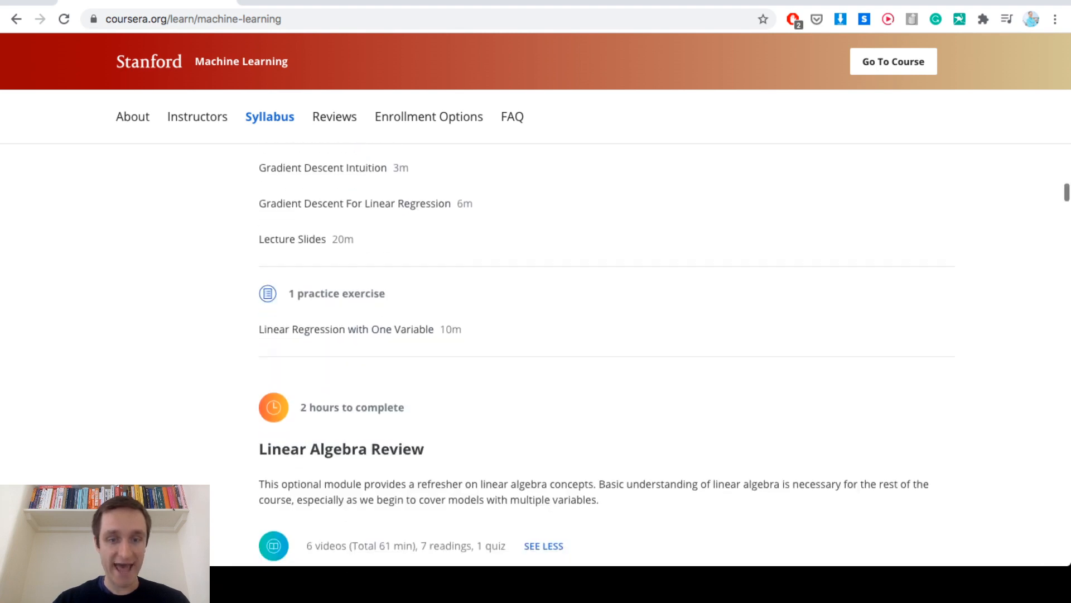
Step: Scroll past Linear Algebra Review's videos, readings and practice exercise to the Week 2 heading
{"action": "scroll", "scroll_direction": "up", "scroll_amount": 3}
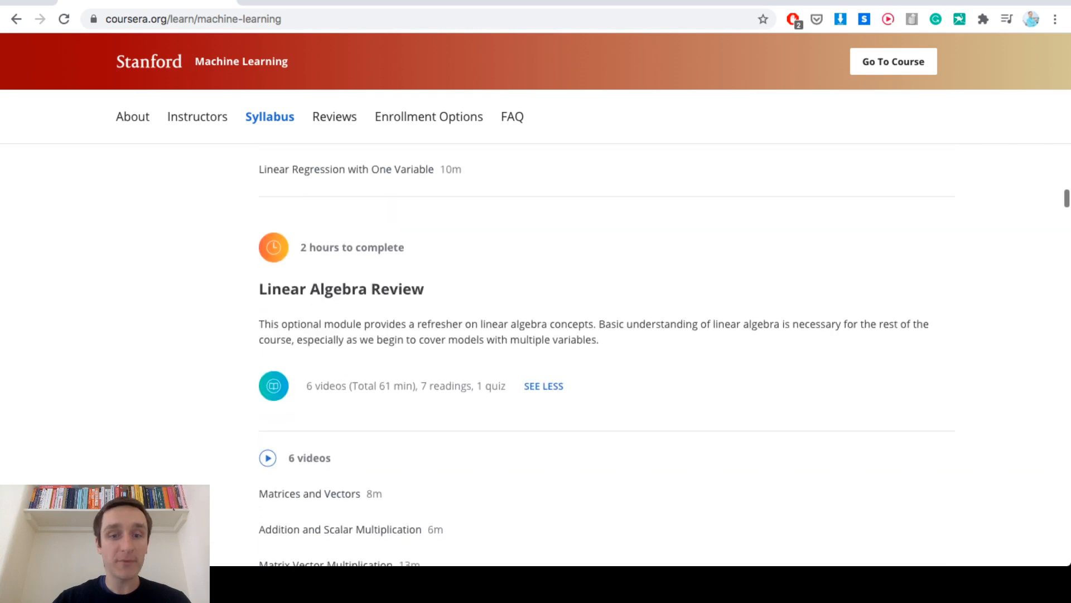
{"action": "scroll", "scroll_direction": "down", "scroll_amount": 3}
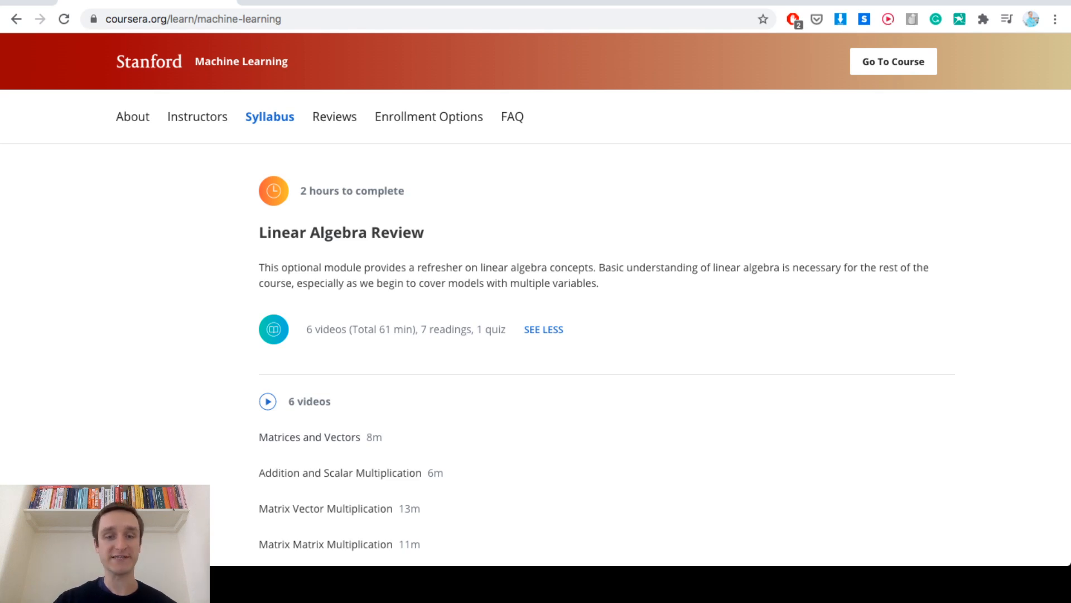
{"action": "scroll", "scroll_direction": "down", "scroll_amount": 3}
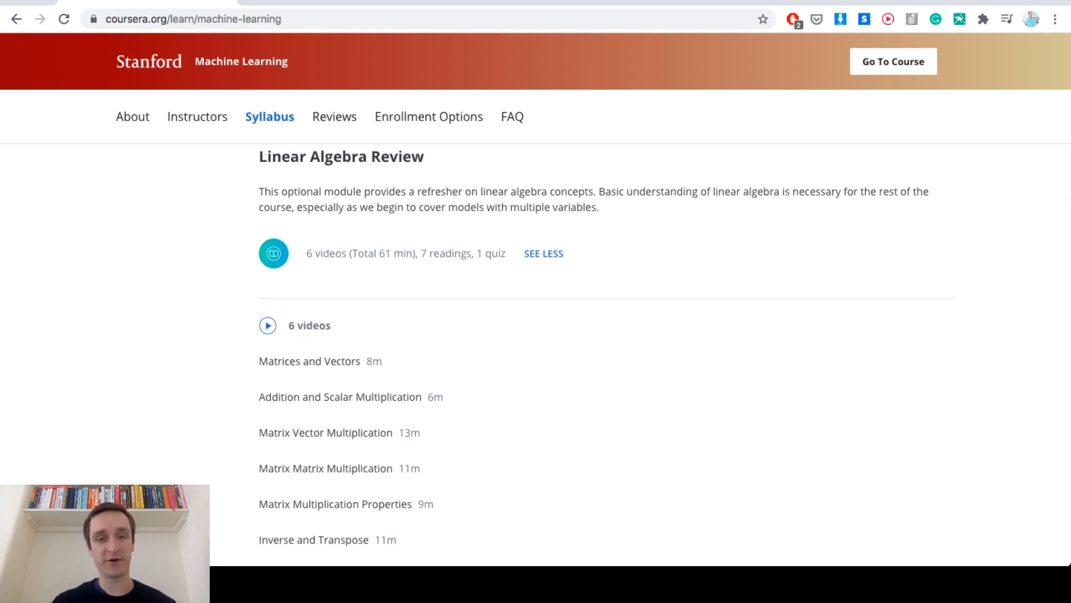
{"action": "scroll", "scroll_direction": "down", "scroll_amount": 3}
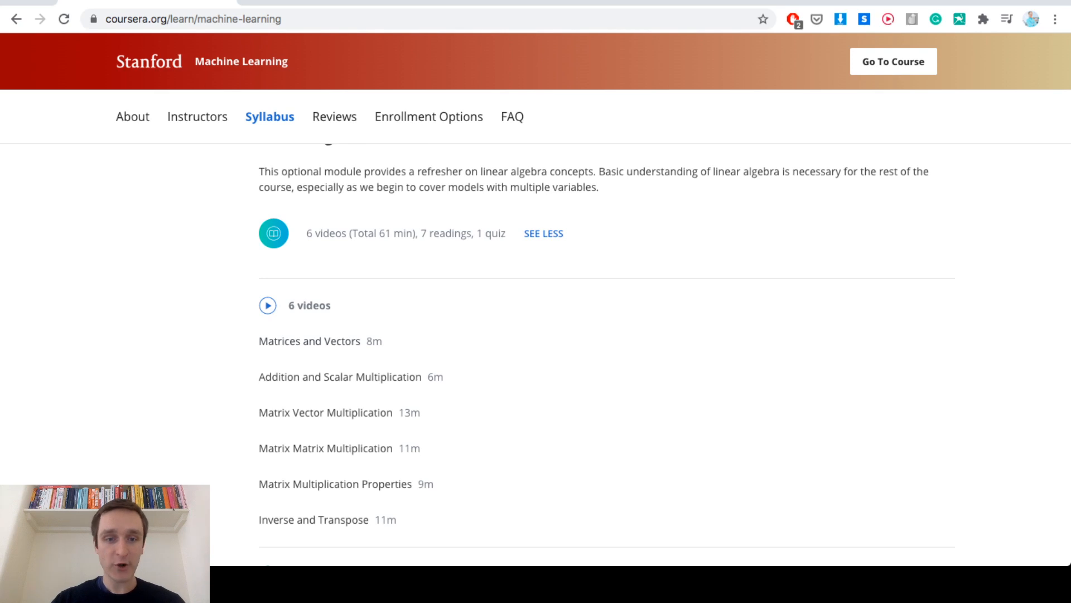
{"action": "scroll", "scroll_direction": "down", "scroll_amount": 3}
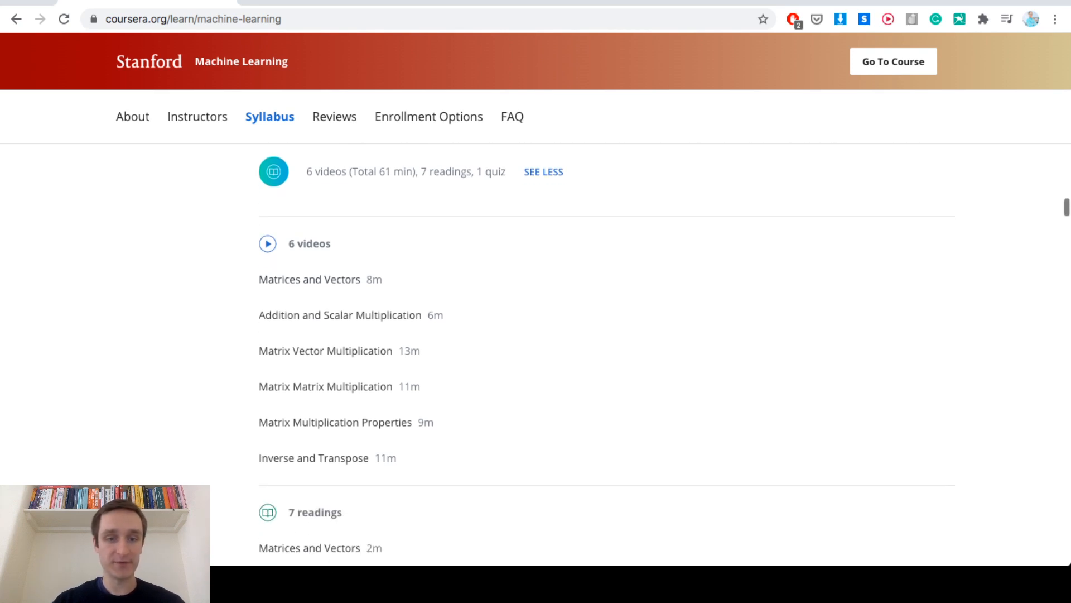
{"action": "scroll", "scroll_direction": "down", "scroll_amount": 3}
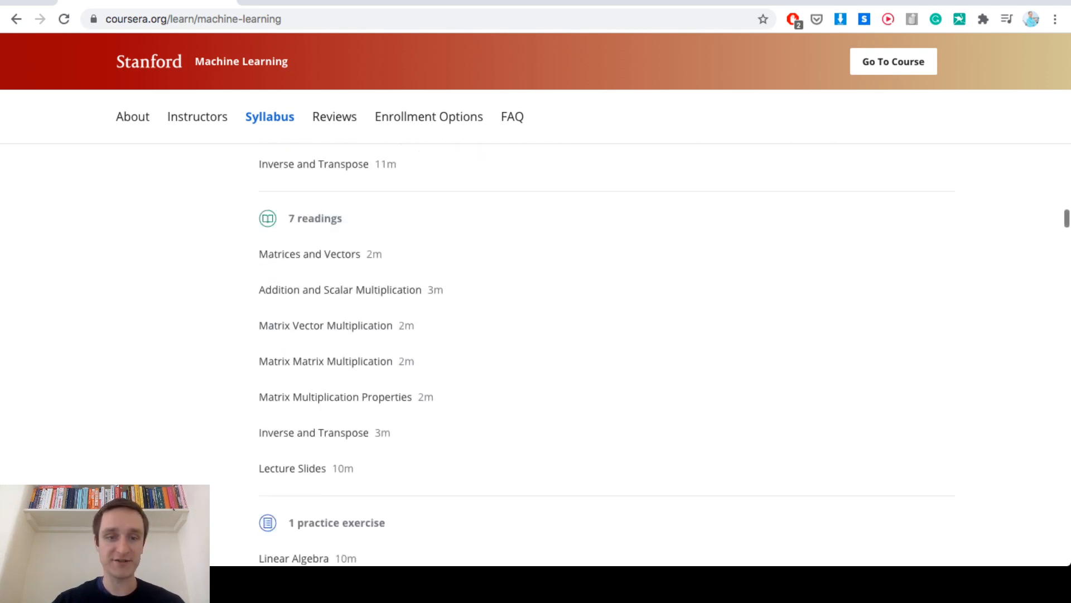
{"action": "scroll", "scroll_direction": "down", "scroll_amount": 3}
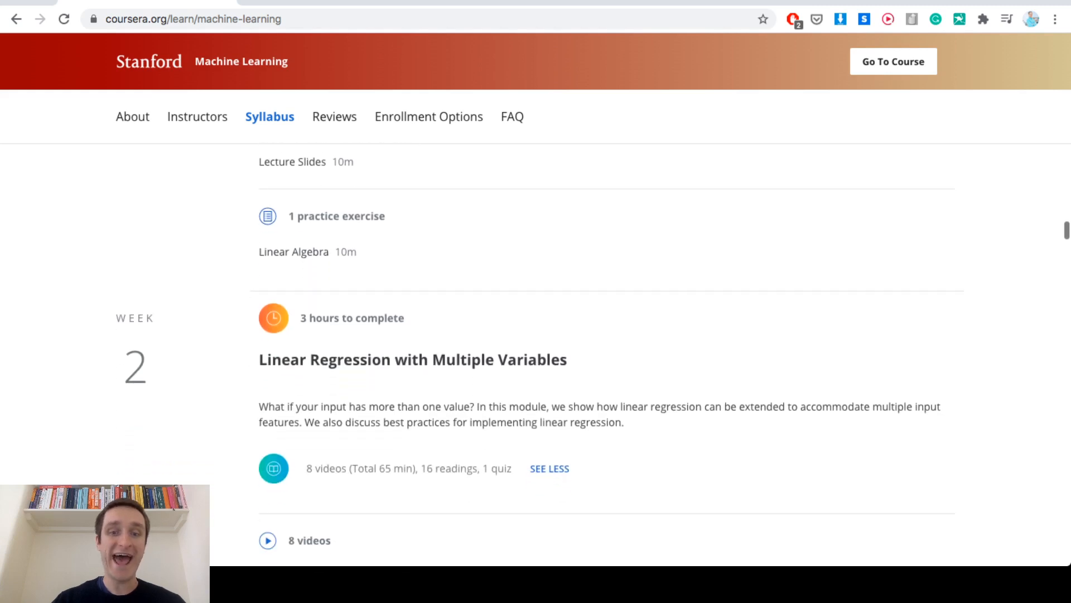
Step: Scroll through Week 2's Linear Regression with Multiple Variables videos and readings
{"action": "scroll", "scroll_direction": "down", "scroll_amount": 3}
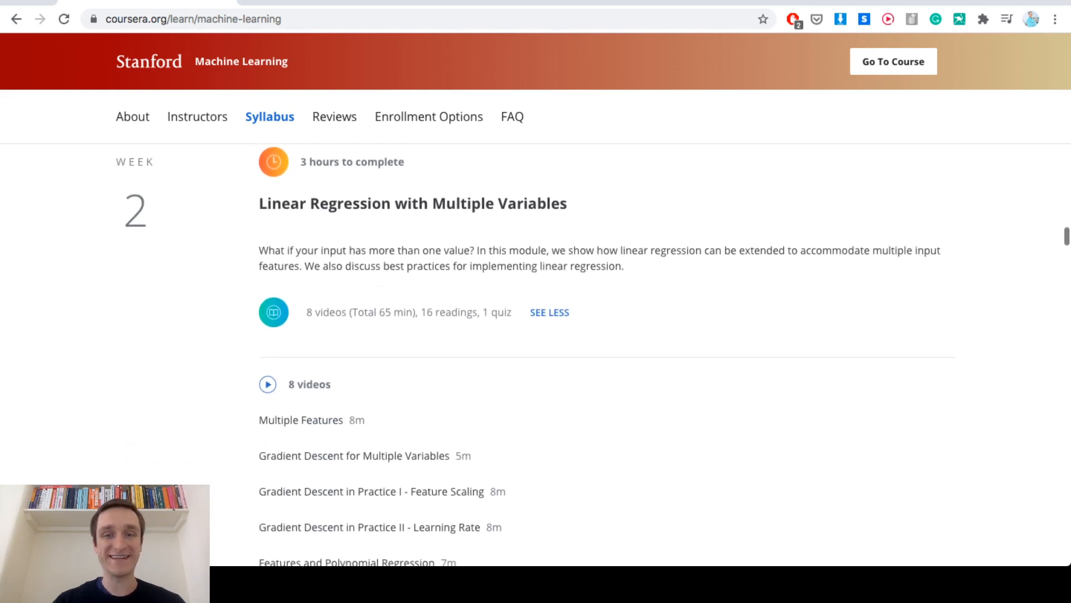
{"action": "scroll", "scroll_direction": "down", "scroll_amount": 3}
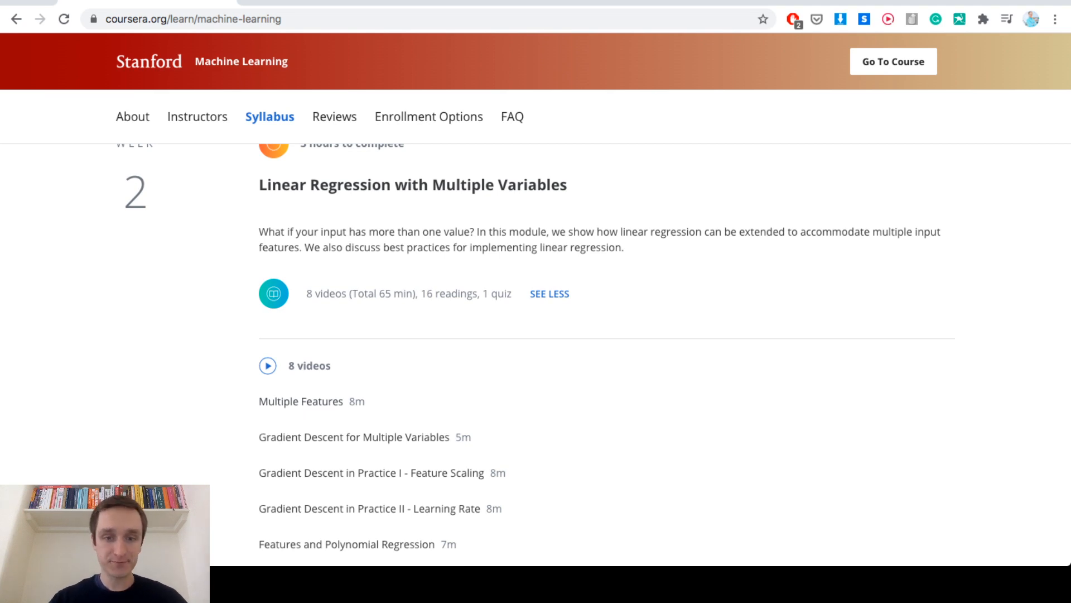
{"action": "scroll", "scroll_direction": "down", "scroll_amount": 3}
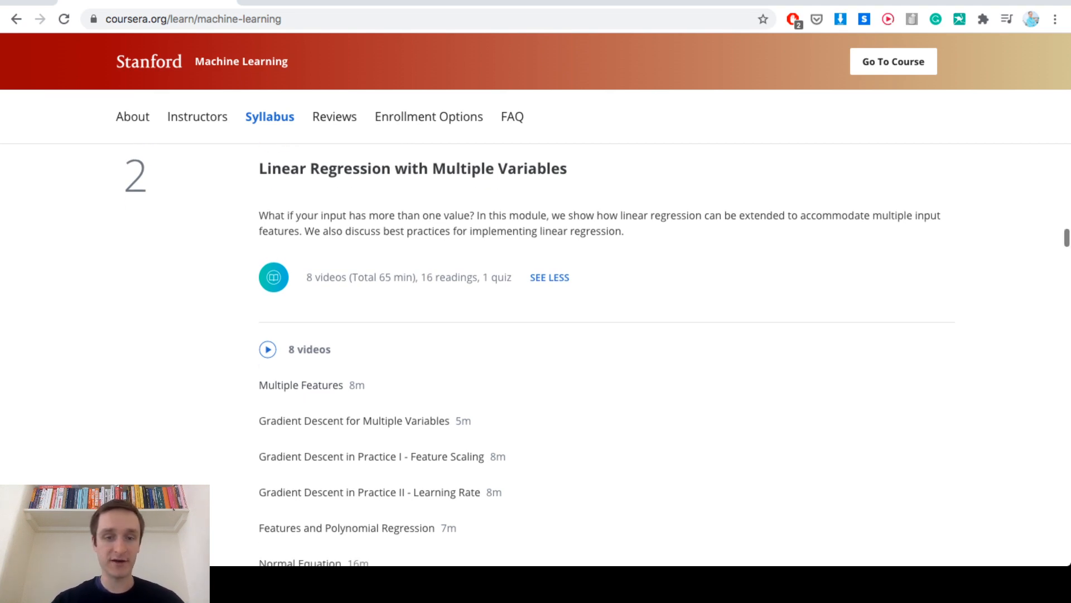
{"action": "scroll", "scroll_direction": "down", "scroll_amount": 3}
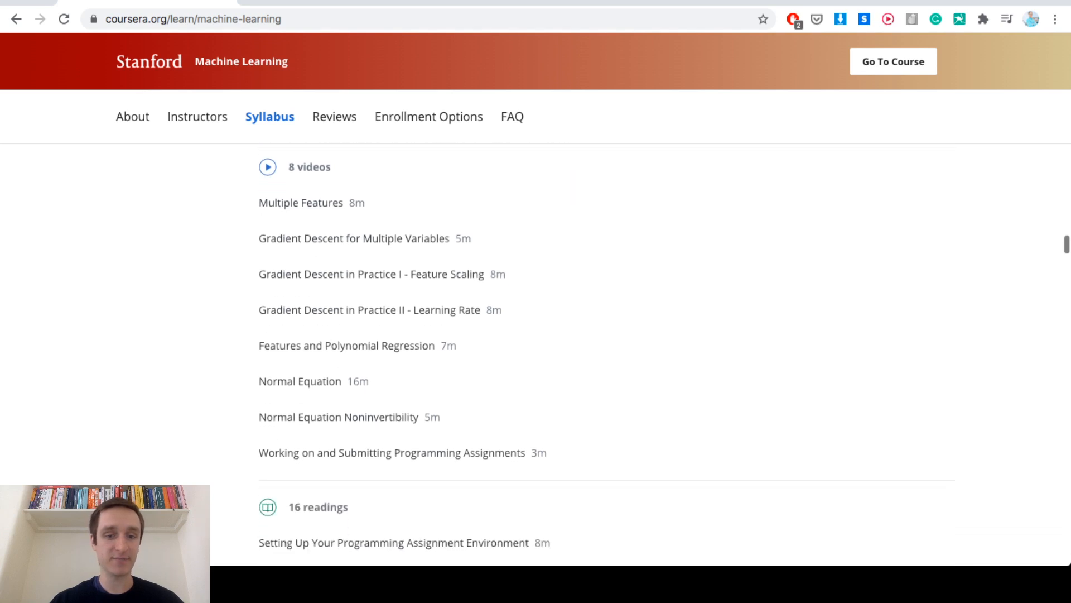
{"action": "scroll", "scroll_direction": "down", "scroll_amount": 3}
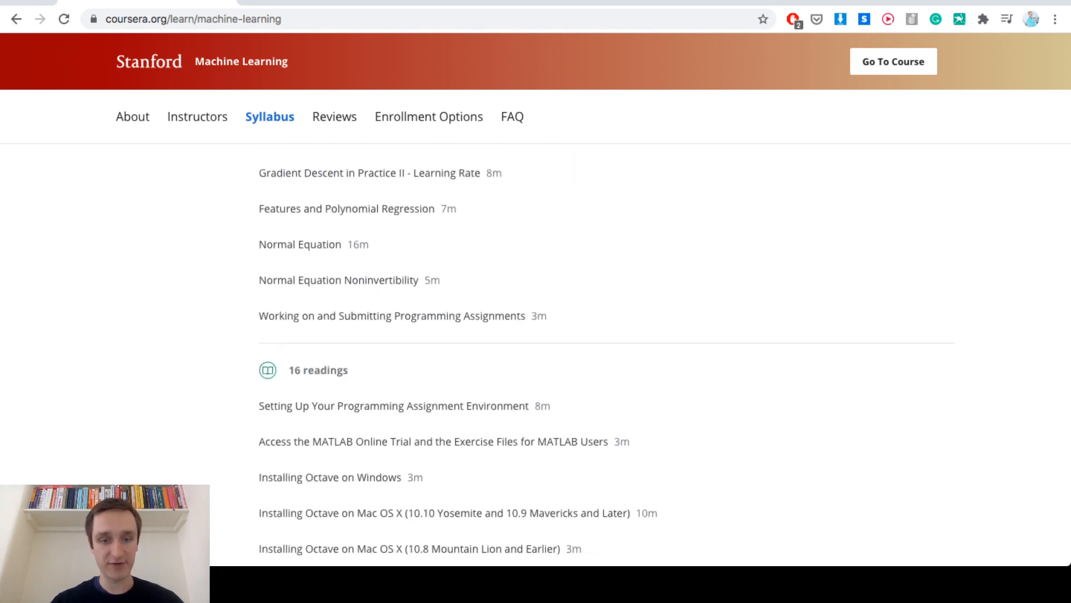
{"action": "scroll", "scroll_direction": "down", "scroll_amount": 3}
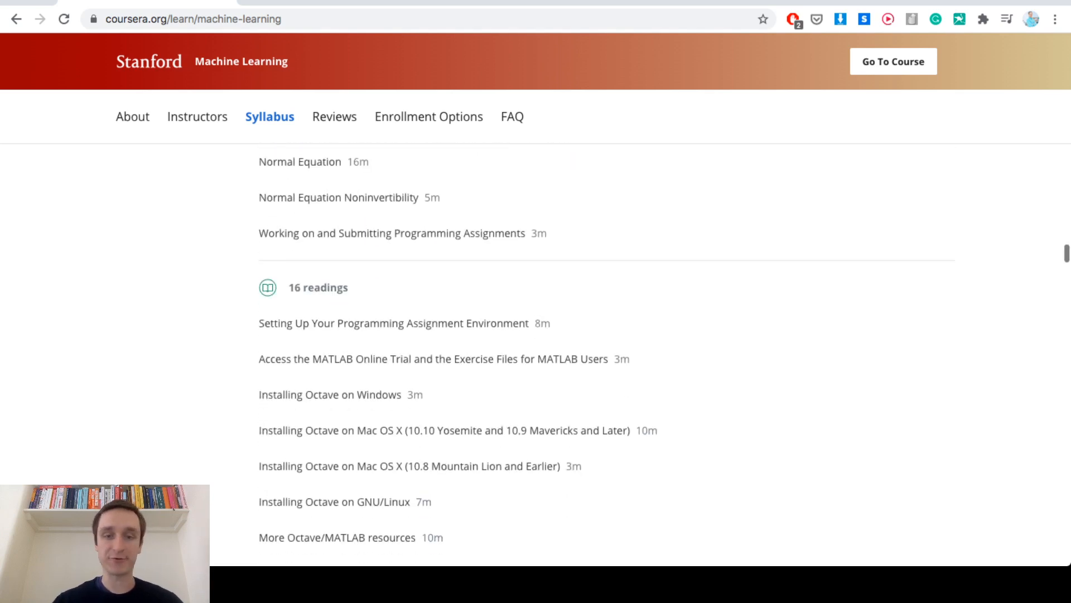
{"action": "scroll", "scroll_direction": "down", "scroll_amount": 3}
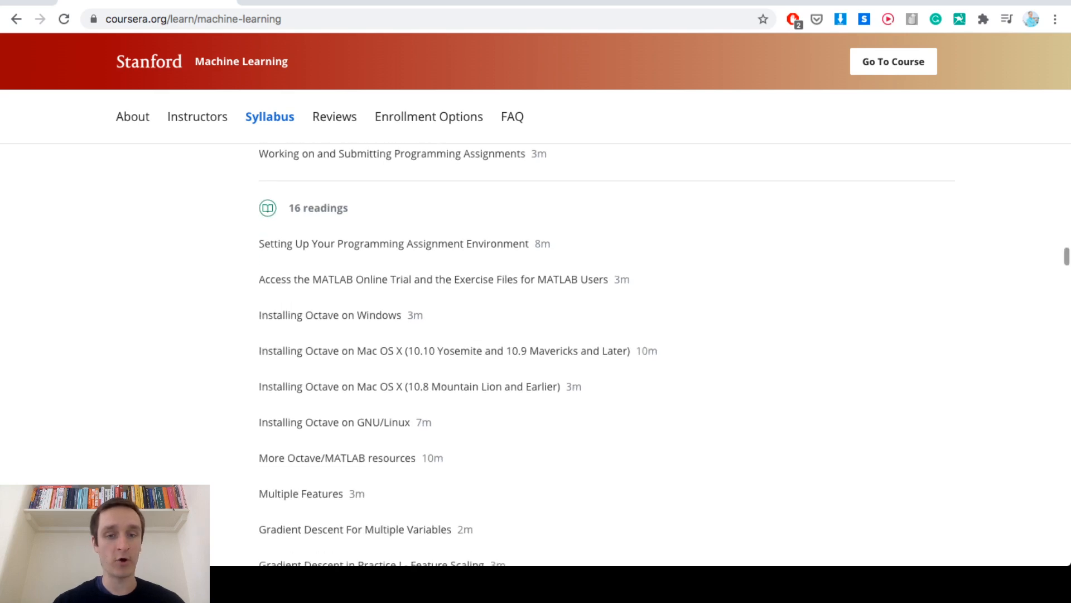
{"action": "scroll", "scroll_direction": "down", "scroll_amount": 3}
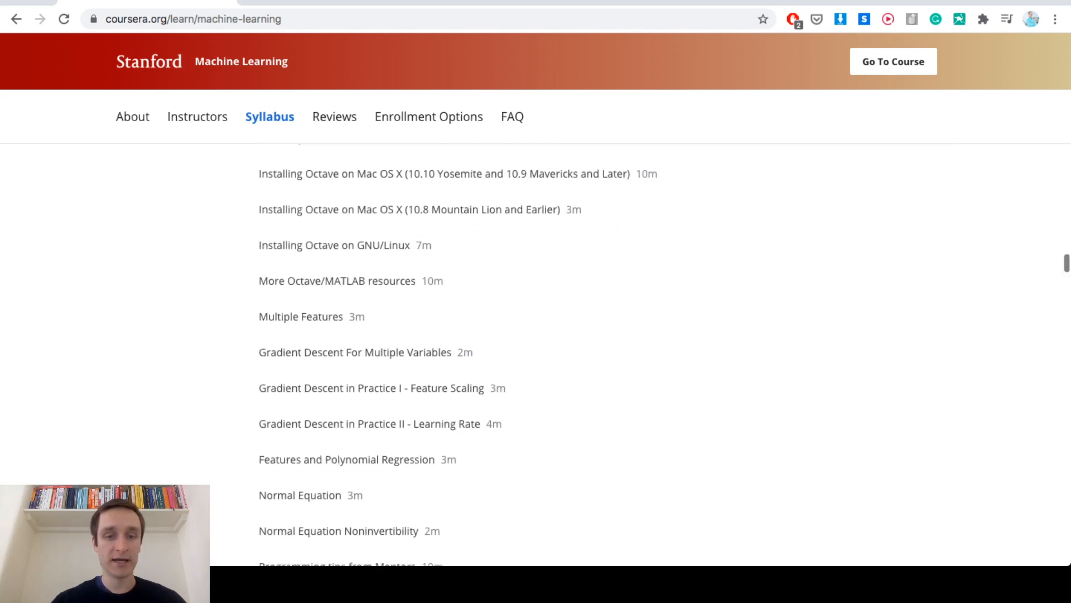
{"action": "scroll", "scroll_direction": "down", "scroll_amount": 3}
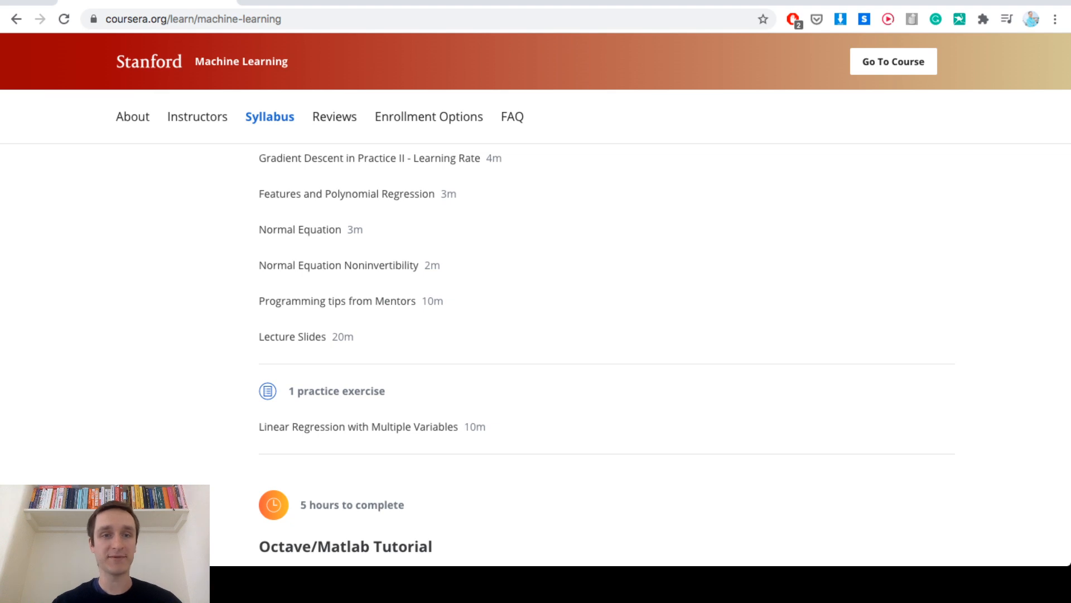
Step: Scroll through the Octave/Matlab Tutorial module's six videos, lecture slides and practice exercise
{"action": "scroll", "scroll_direction": "down", "scroll_amount": 3}
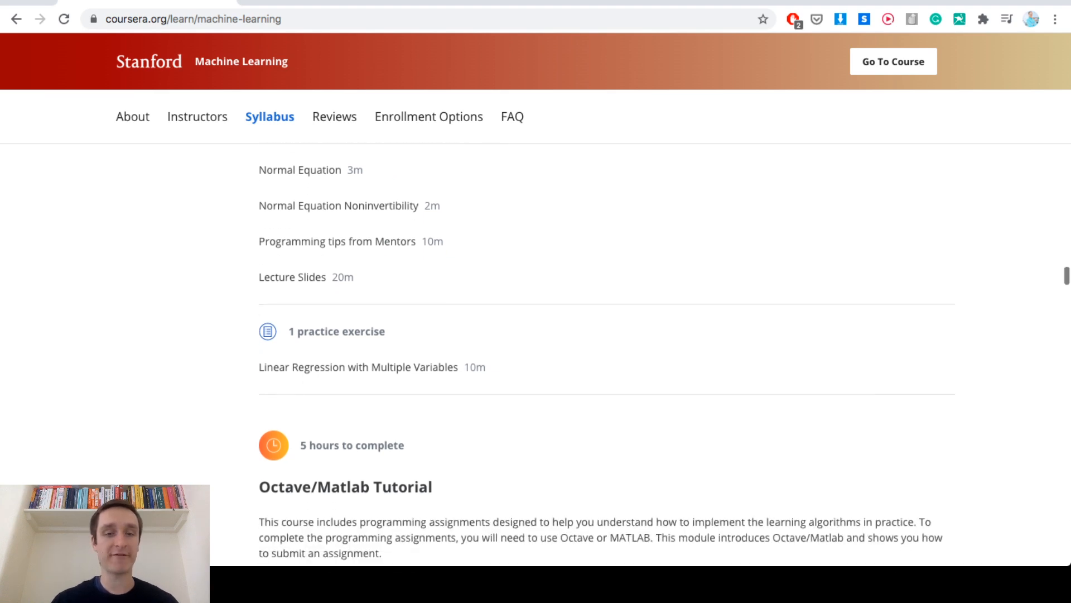
{"action": "scroll", "scroll_direction": "down", "scroll_amount": 3}
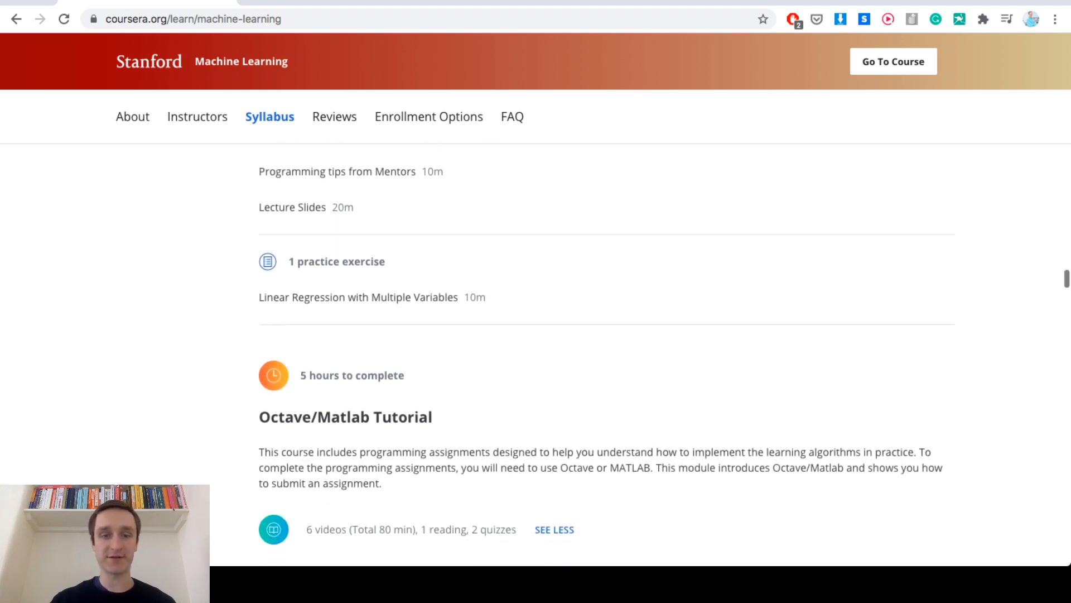
{"action": "scroll", "scroll_direction": "down", "scroll_amount": 3}
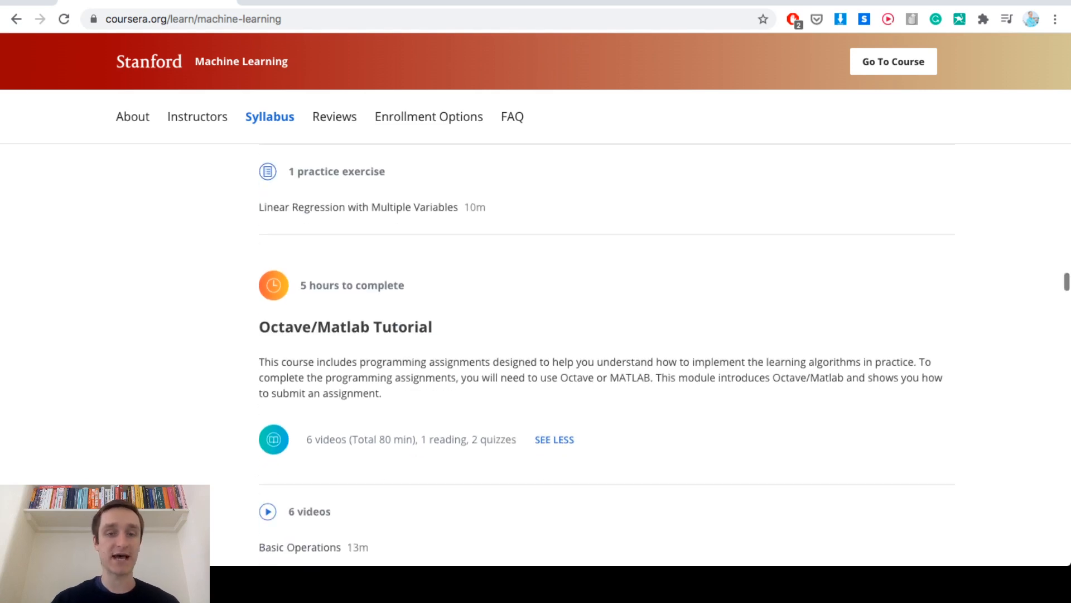
{"action": "scroll", "scroll_direction": "down", "scroll_amount": 3}
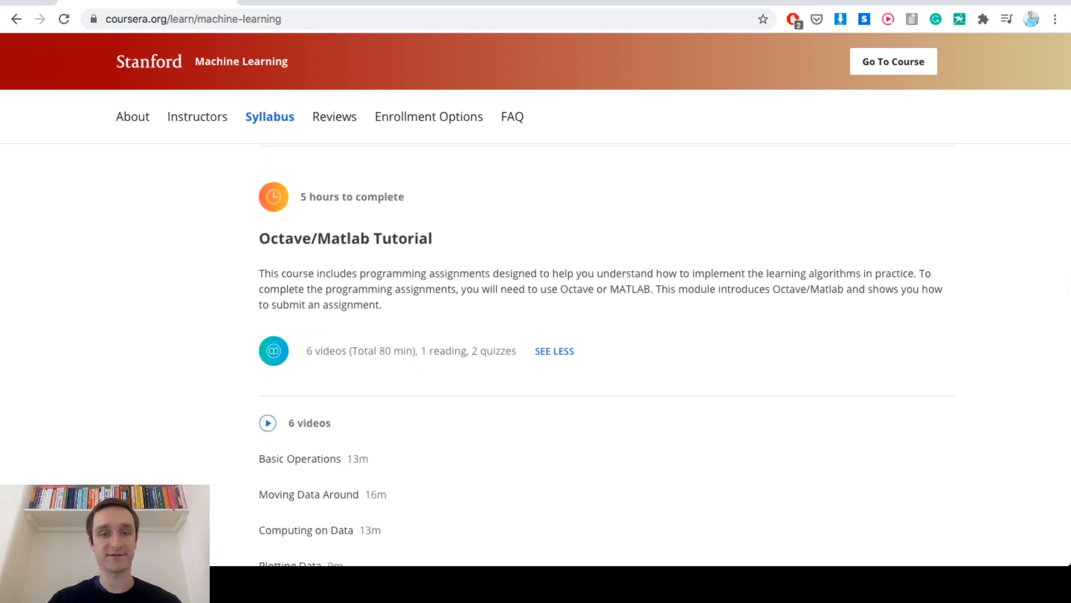
{"action": "scroll", "scroll_direction": "down", "scroll_amount": 3}
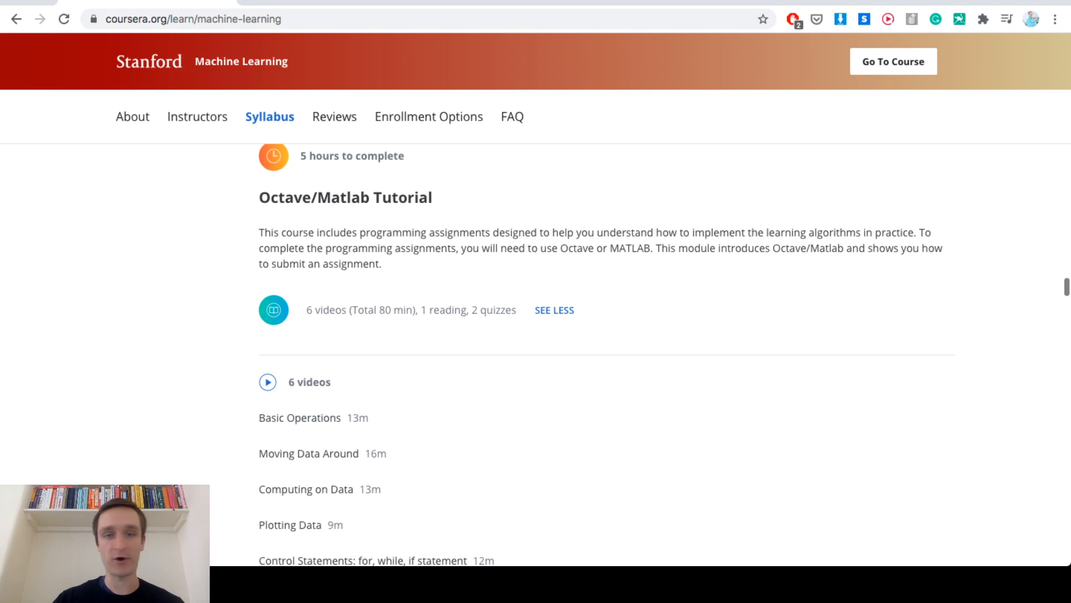
{"action": "scroll", "scroll_direction": "down", "scroll_amount": 3}
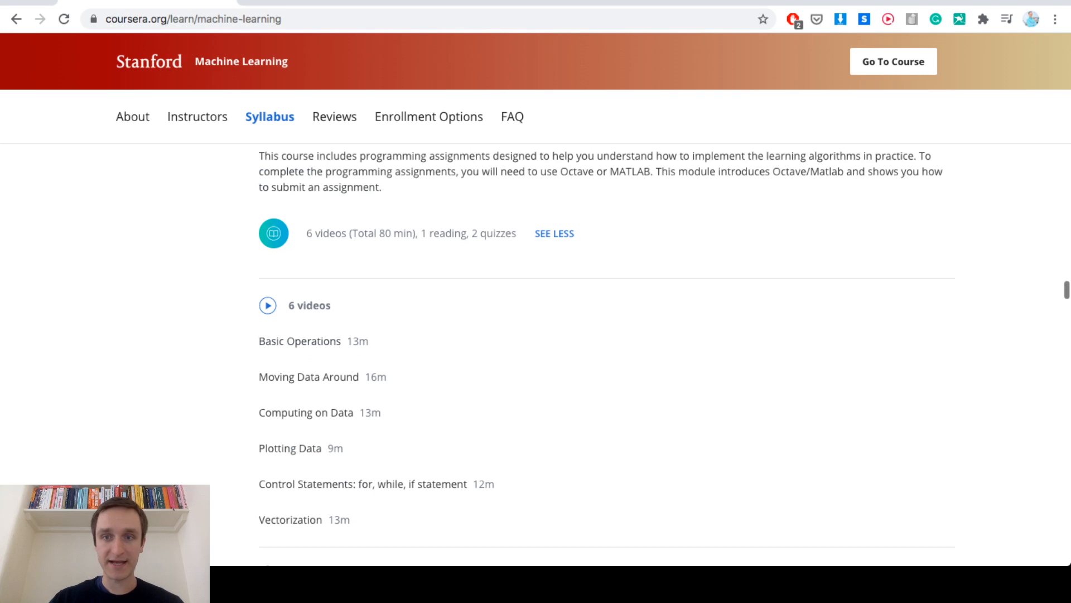
{"action": "scroll", "scroll_direction": "down", "scroll_amount": 3}
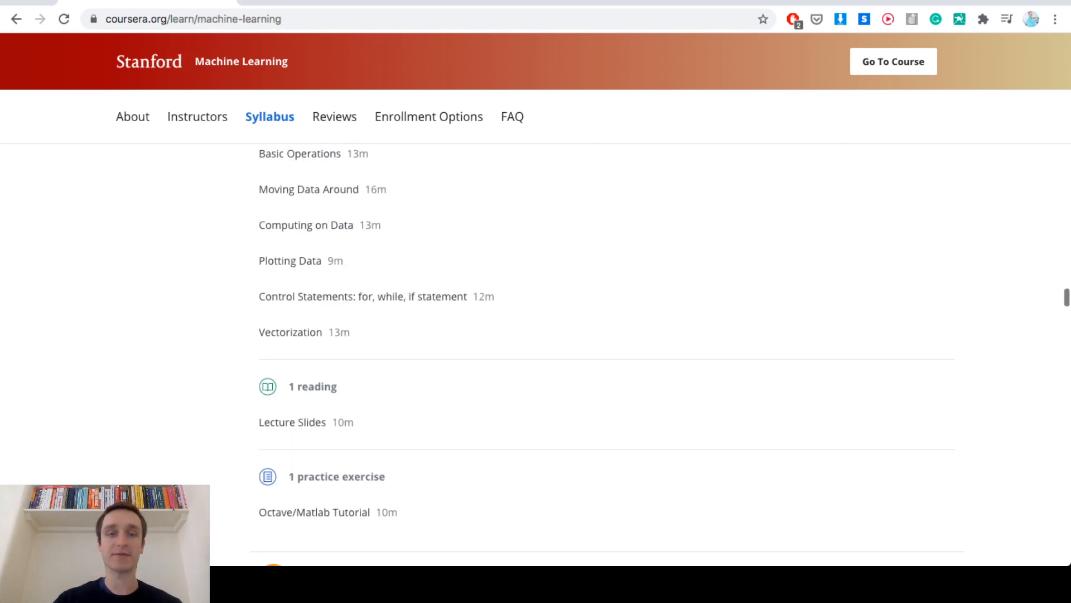
Step: Scroll through Week 3's Logistic Regression and Regularization modules to Week 4's Neural Networks: Representation
{"action": "scroll", "scroll_direction": "down", "scroll_amount": 3}
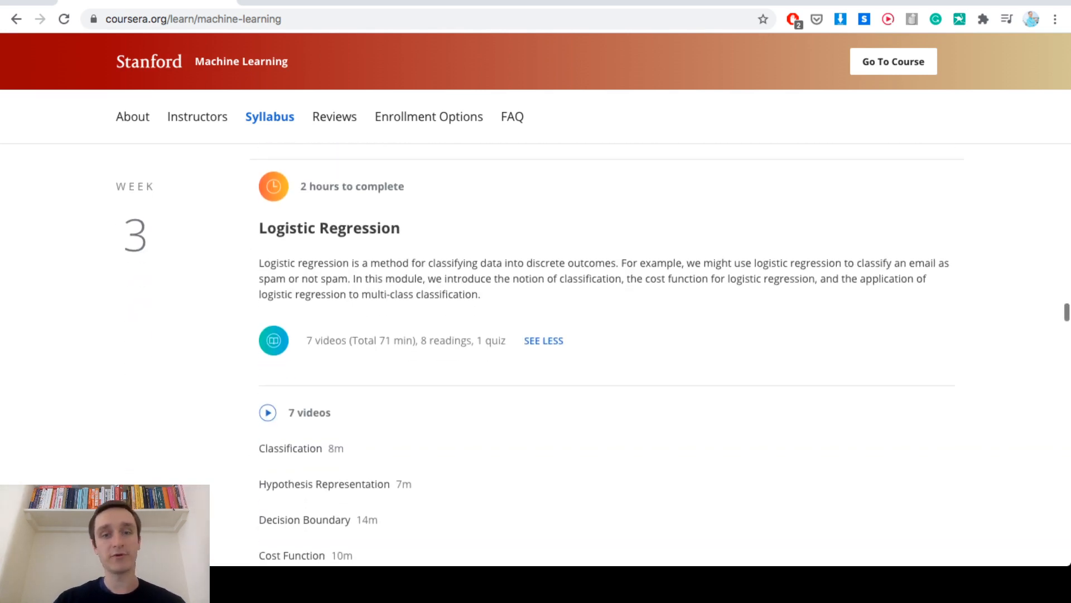
{"action": "scroll", "scroll_direction": "down", "scroll_amount": 3}
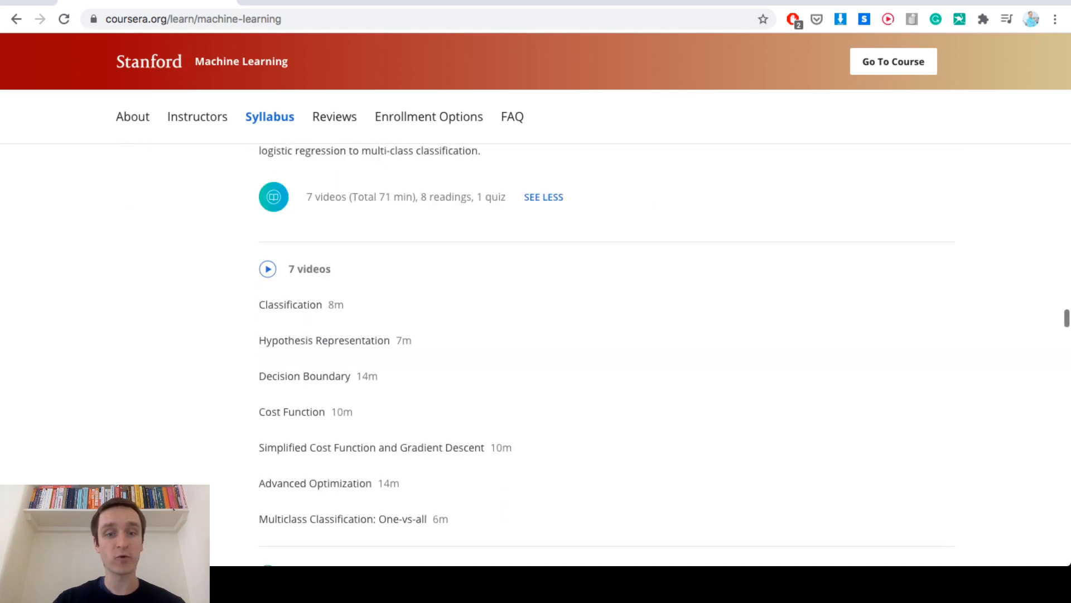
{"action": "scroll", "scroll_direction": "down", "scroll_amount": 3}
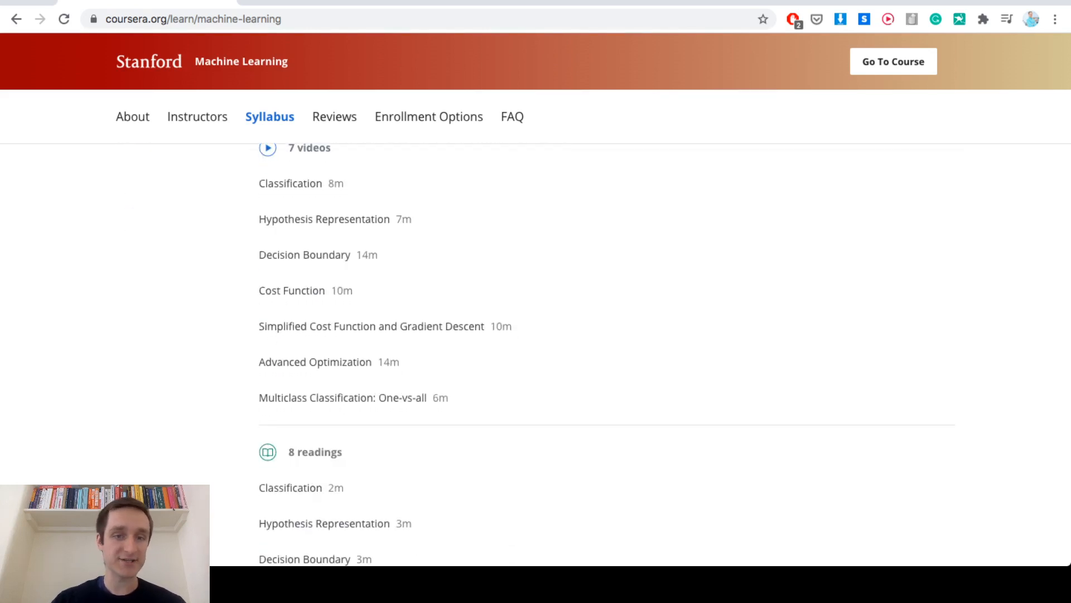
{"action": "scroll", "scroll_direction": "down", "scroll_amount": 3}
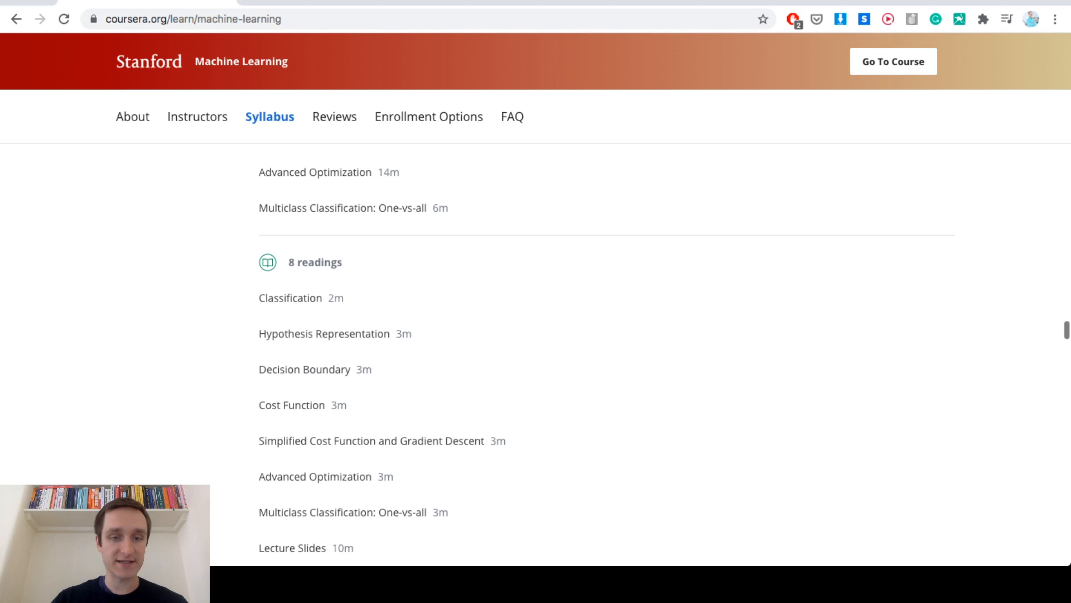
{"action": "scroll", "scroll_direction": "down", "scroll_amount": 3}
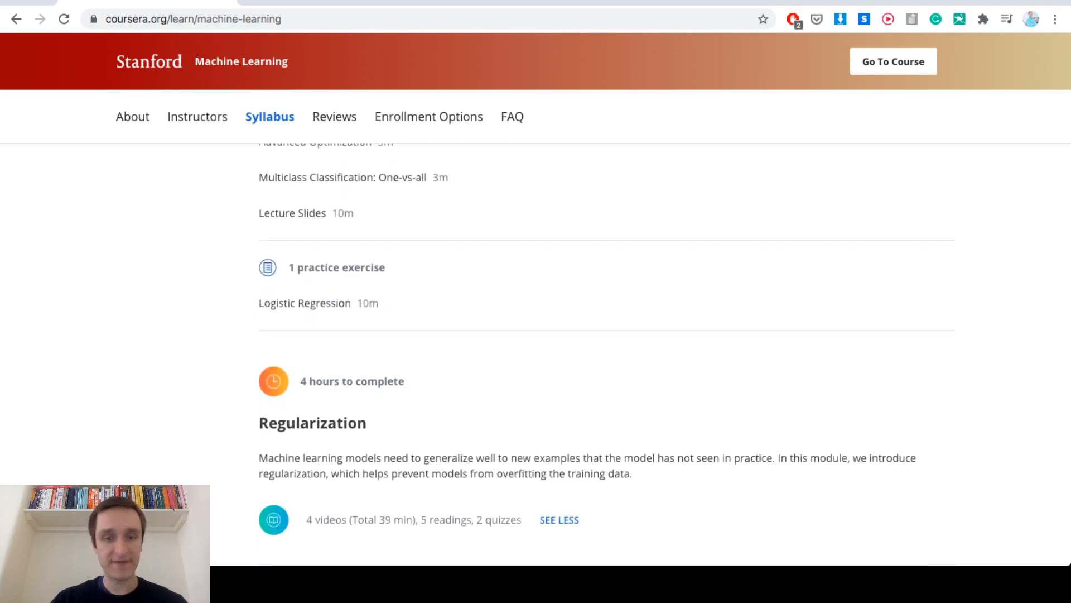
{"action": "scroll", "scroll_direction": "down", "scroll_amount": 3}
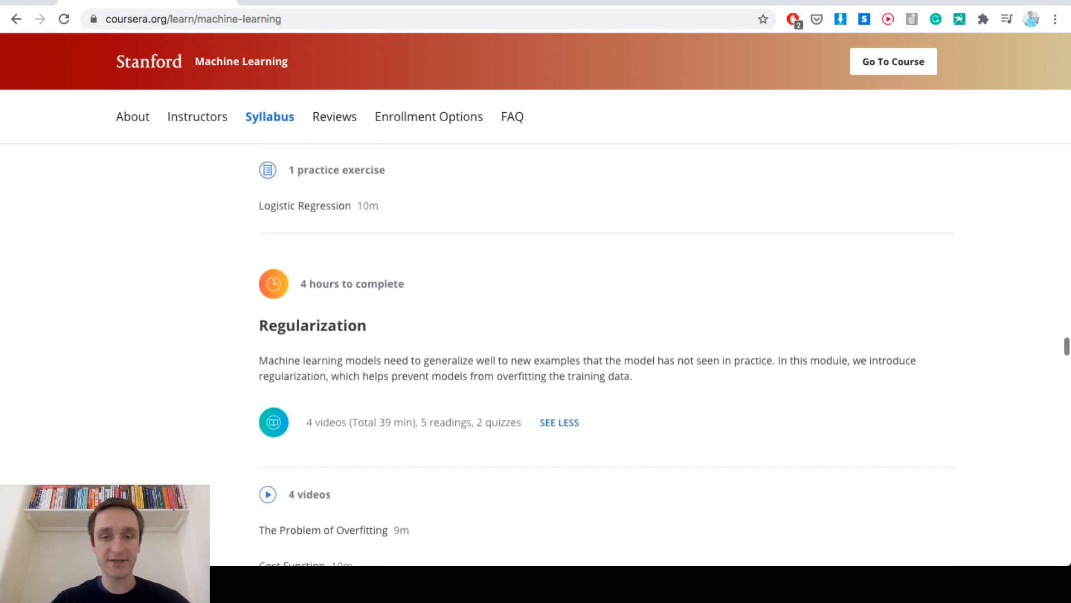
{"action": "scroll", "scroll_direction": "down", "scroll_amount": 3}
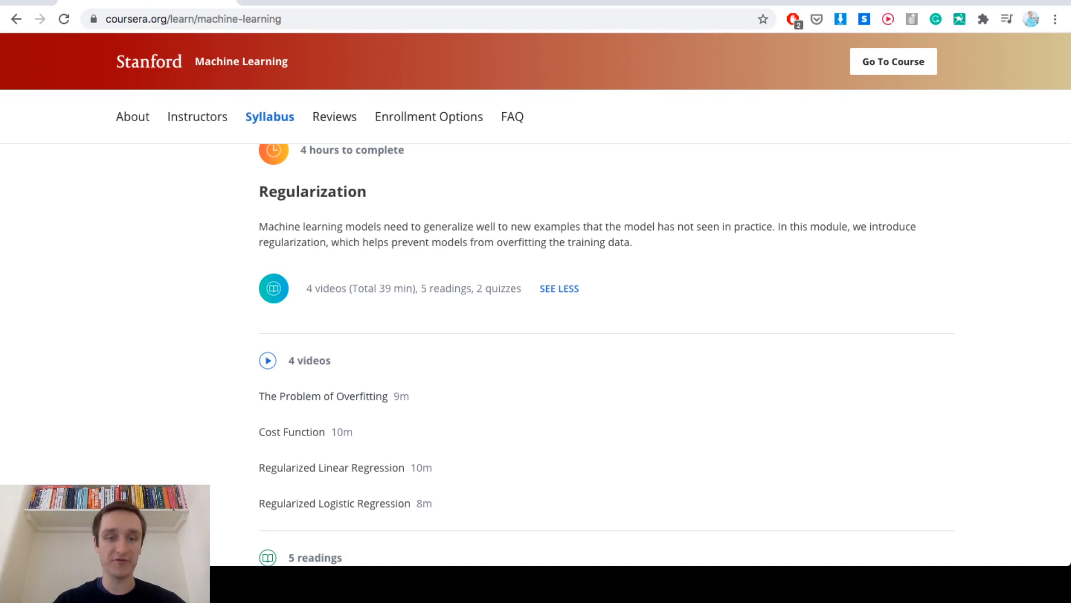
{"action": "scroll", "scroll_direction": "down", "scroll_amount": 3}
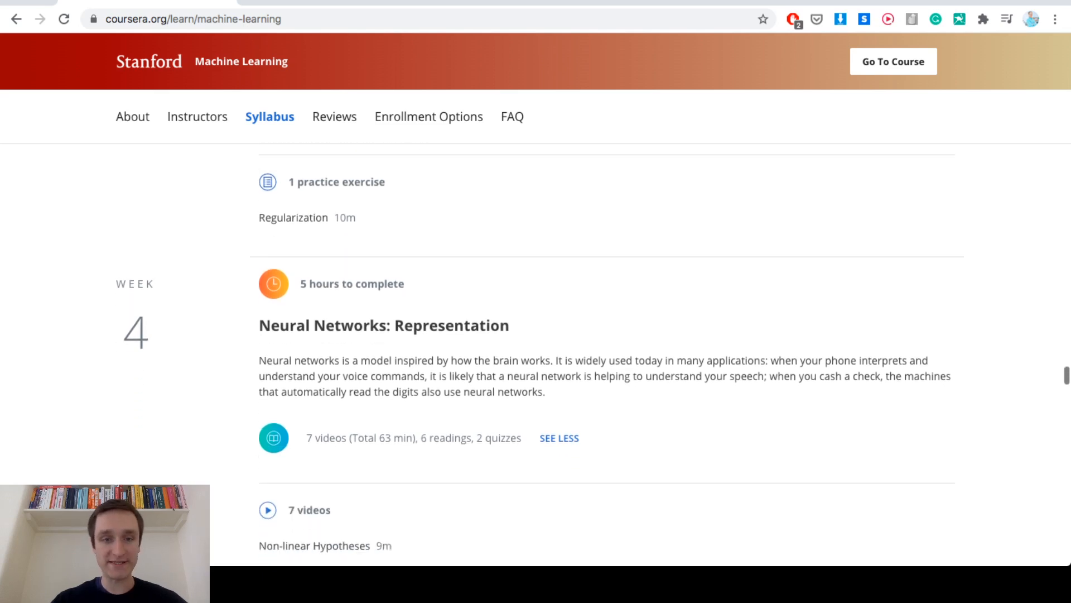
Step: Scroll past Week 4's videos, readings and practice exercise until Week 5's Neural Networks: Learning appears
{"action": "scroll", "scroll_direction": "down", "scroll_amount": 3}
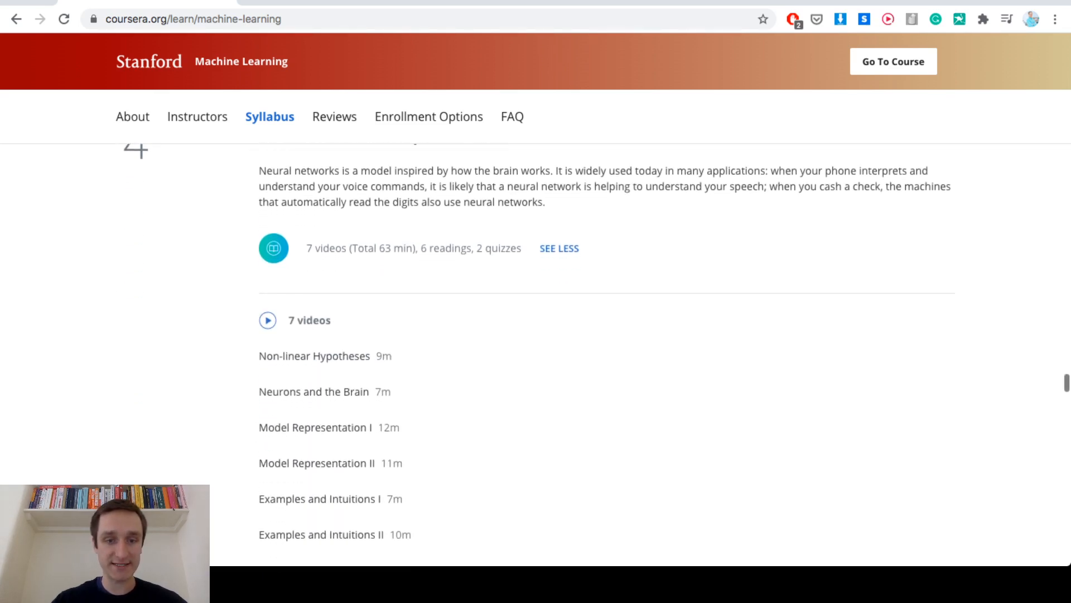
{"action": "scroll", "scroll_direction": "down", "scroll_amount": 3}
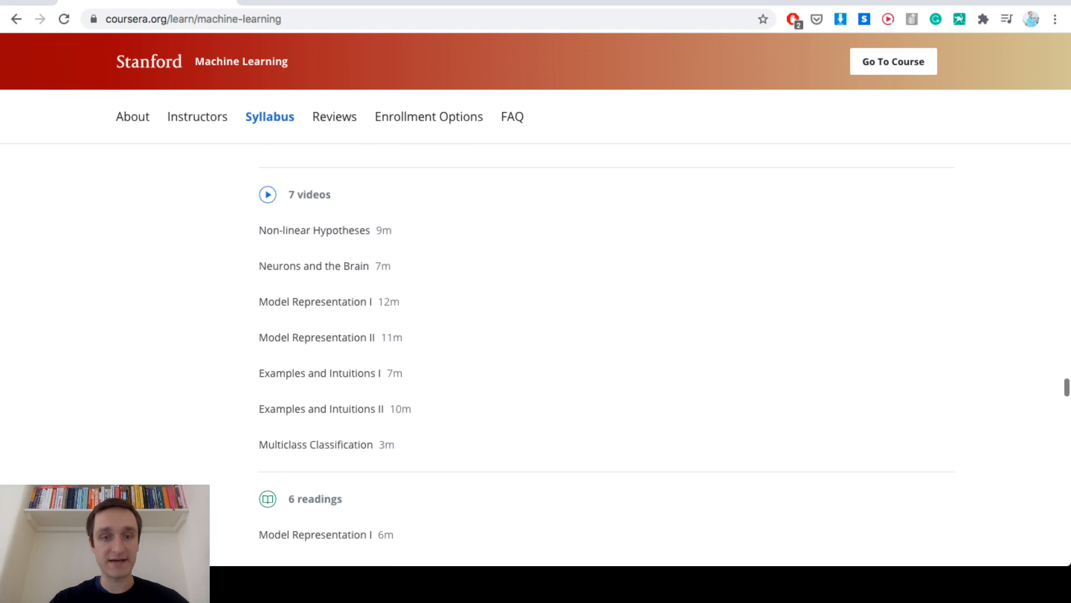
{"action": "scroll", "scroll_direction": "down", "scroll_amount": 3}
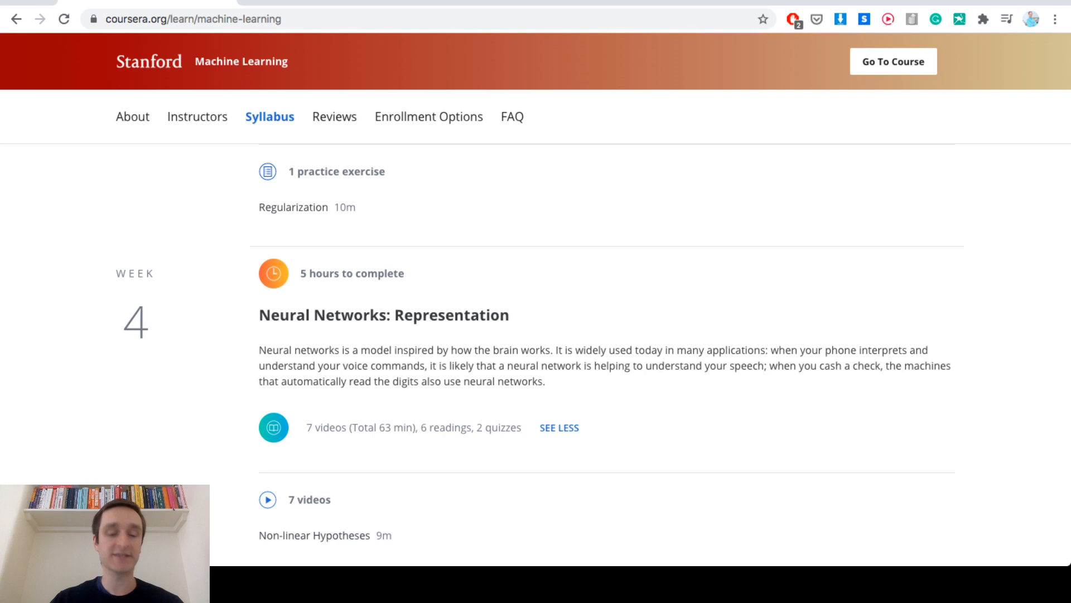
{"action": "scroll", "scroll_direction": "down", "scroll_amount": 3}
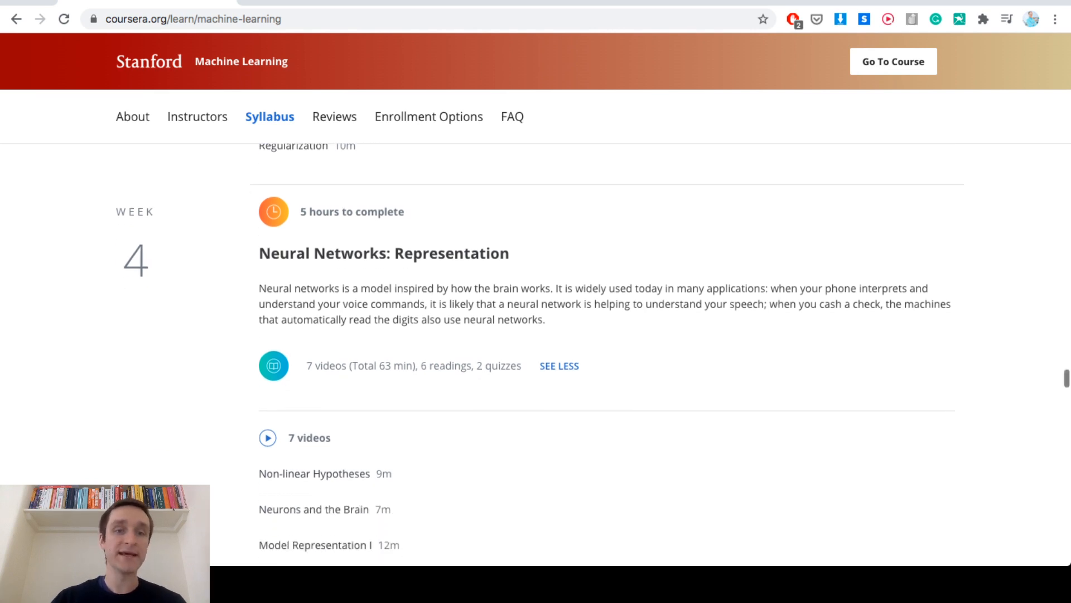
{"action": "scroll", "scroll_direction": "down", "scroll_amount": 3}
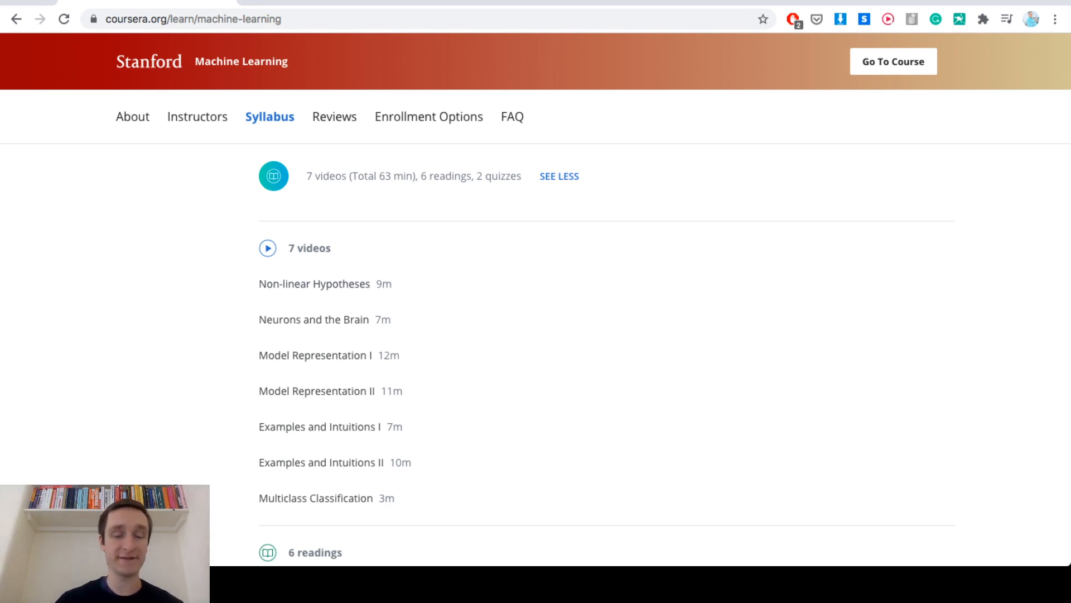
{"action": "scroll", "scroll_direction": "down", "scroll_amount": 3}
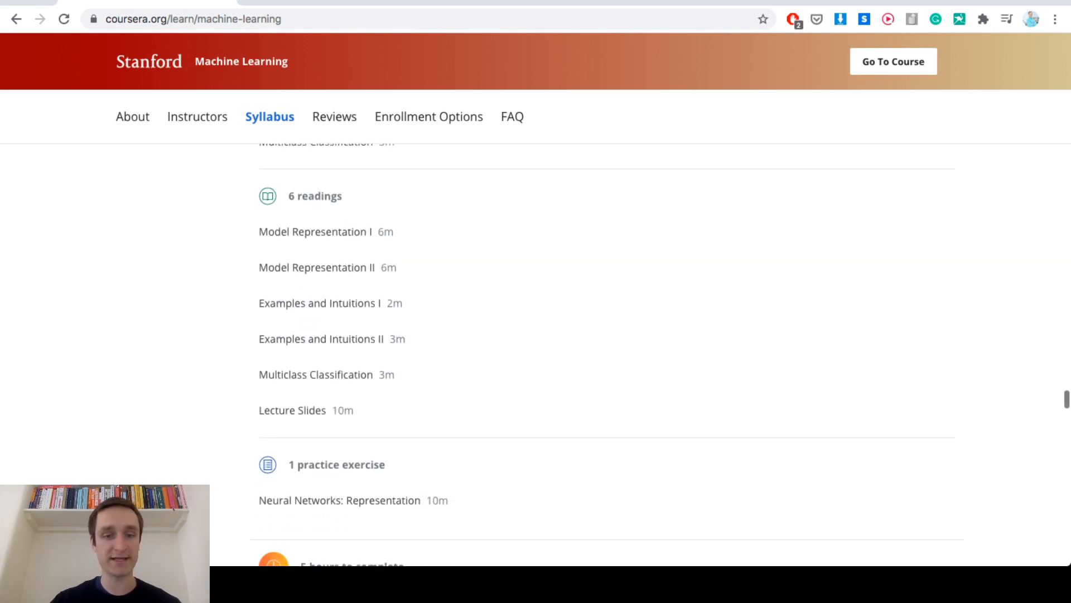
{"action": "scroll", "scroll_direction": "down", "scroll_amount": 3}
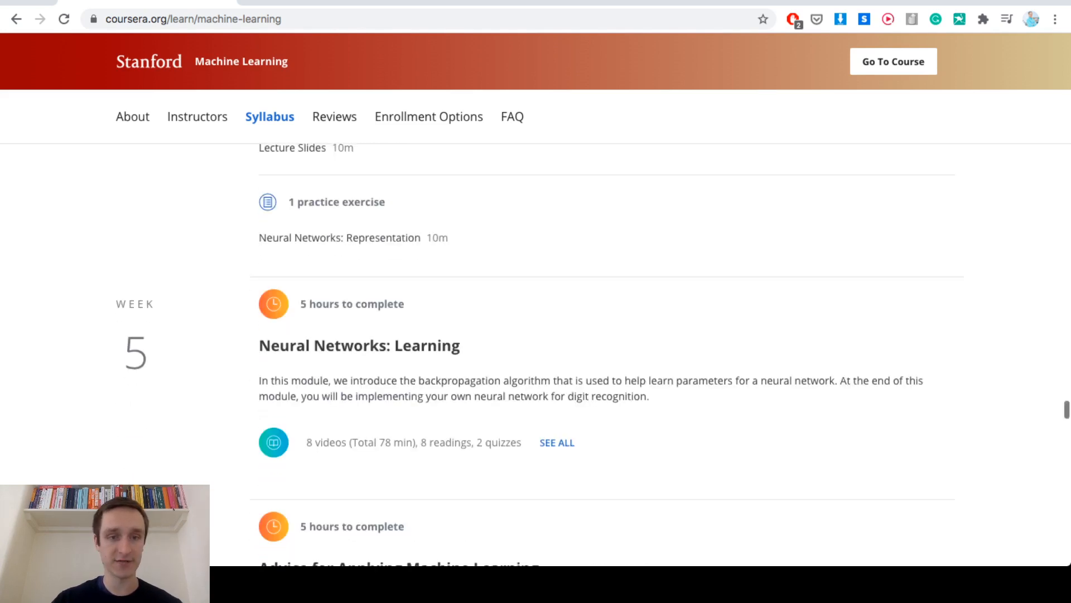
Step: Scroll through Week 5's Neural Networks: Learning lessons to Week 6's Advice for Applying Machine Learning
{"action": "scroll", "scroll_direction": "down", "scroll_amount": 3}
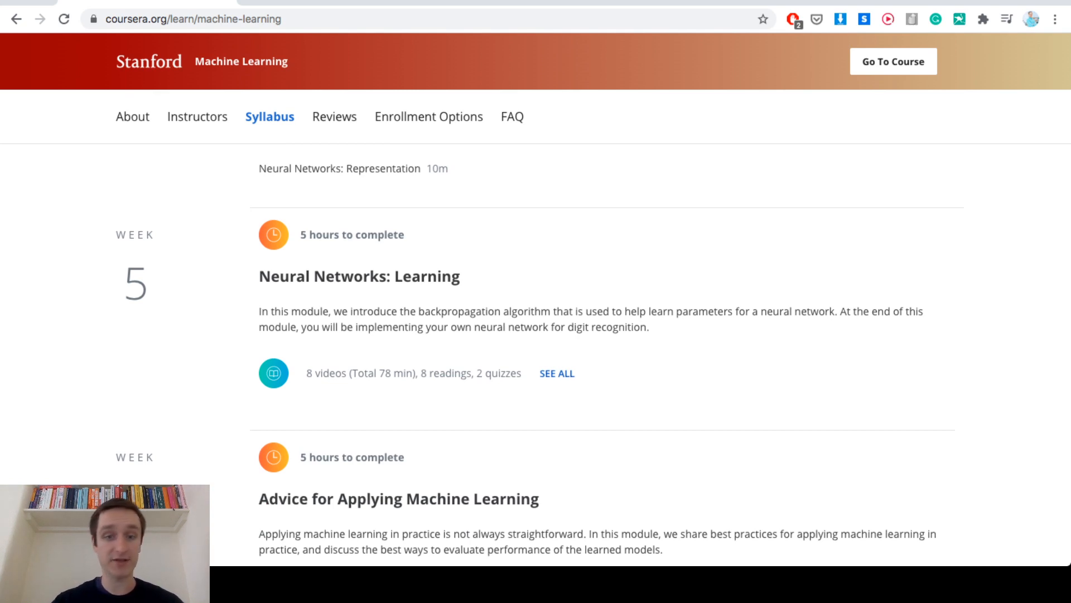
{"action": "scroll", "scroll_direction": "down", "scroll_amount": 3}
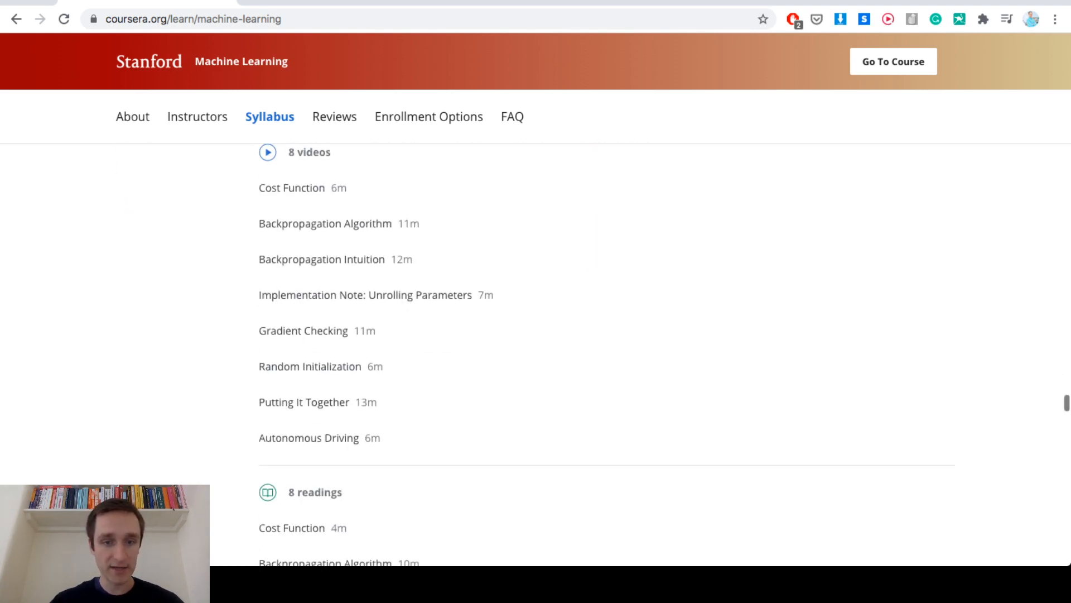
{"action": "scroll", "scroll_direction": "down", "scroll_amount": 3}
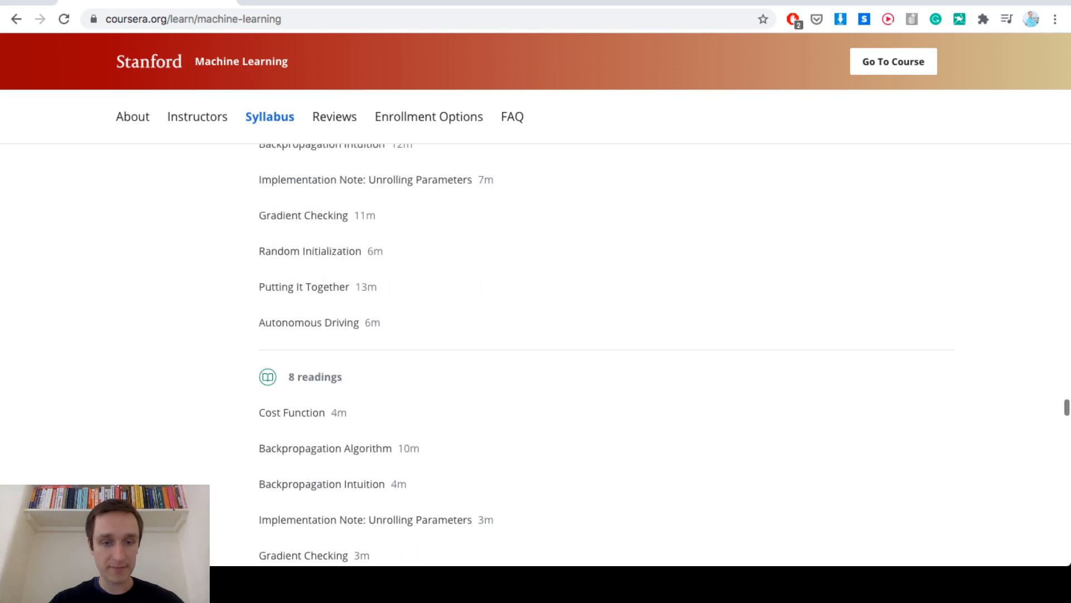
{"action": "scroll", "scroll_direction": "down", "scroll_amount": 3}
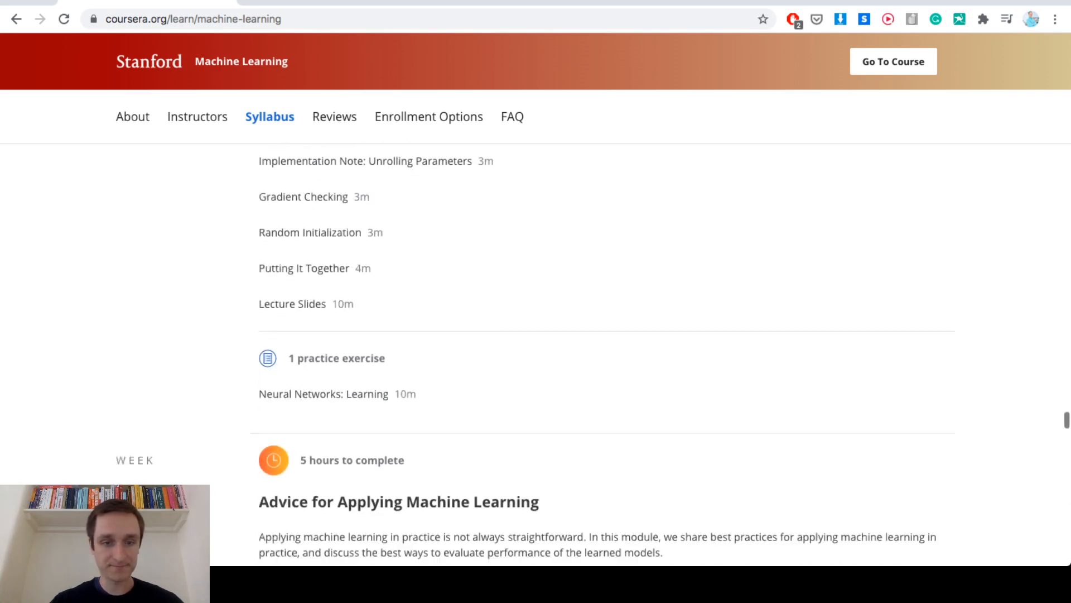
{"action": "scroll", "scroll_direction": "down", "scroll_amount": 3}
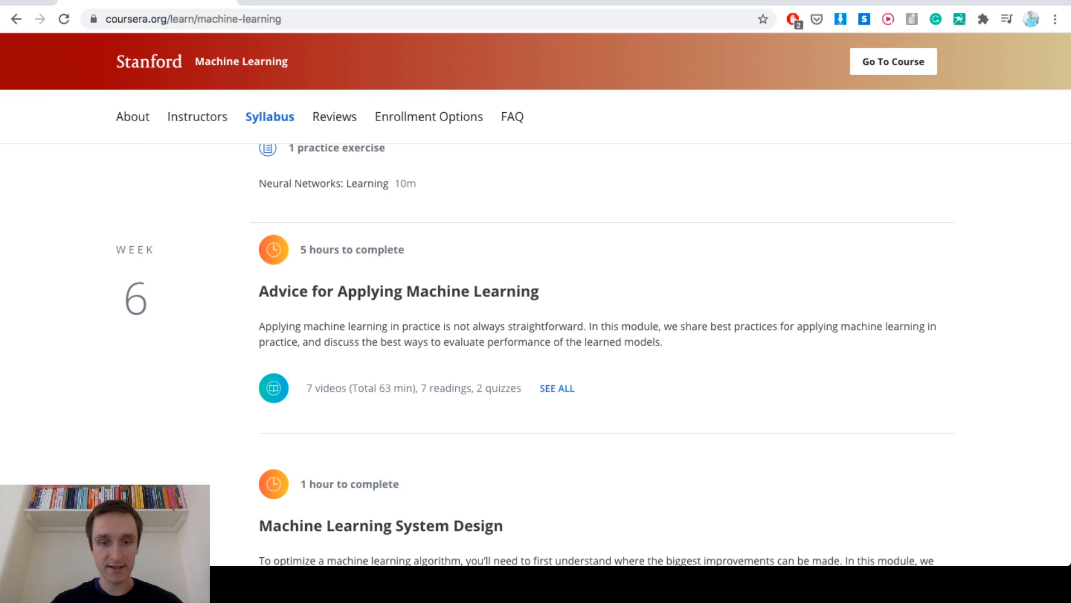
Step: Scroll past Weeks 6 to 10 until Week 11's Application Example: Photo OCR and Show Less appear
{"action": "scroll", "scroll_direction": "down", "scroll_amount": 3}
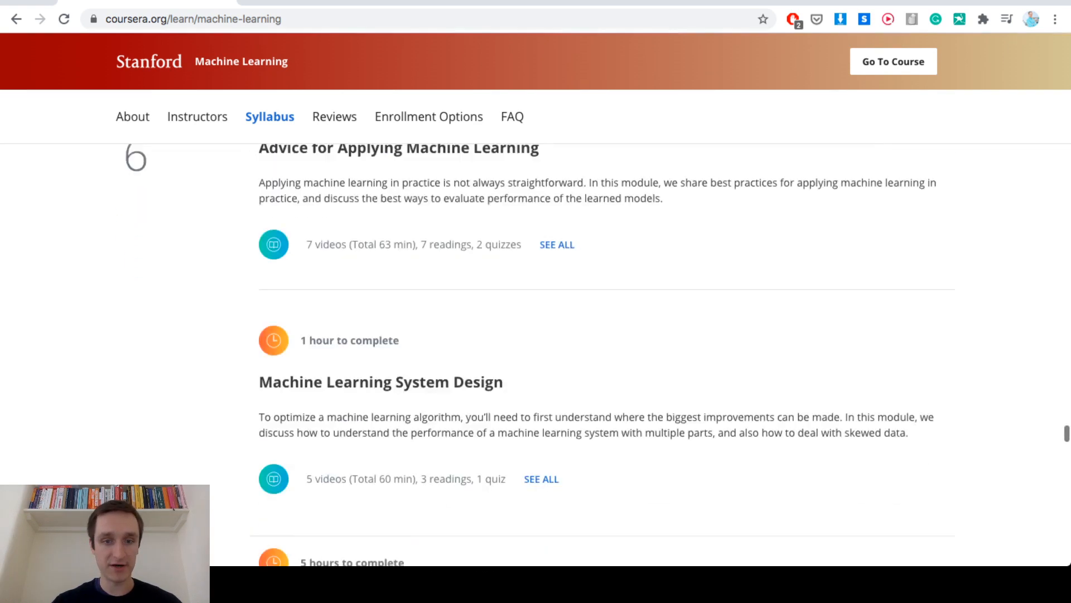
{"action": "scroll", "scroll_direction": "down", "scroll_amount": 3}
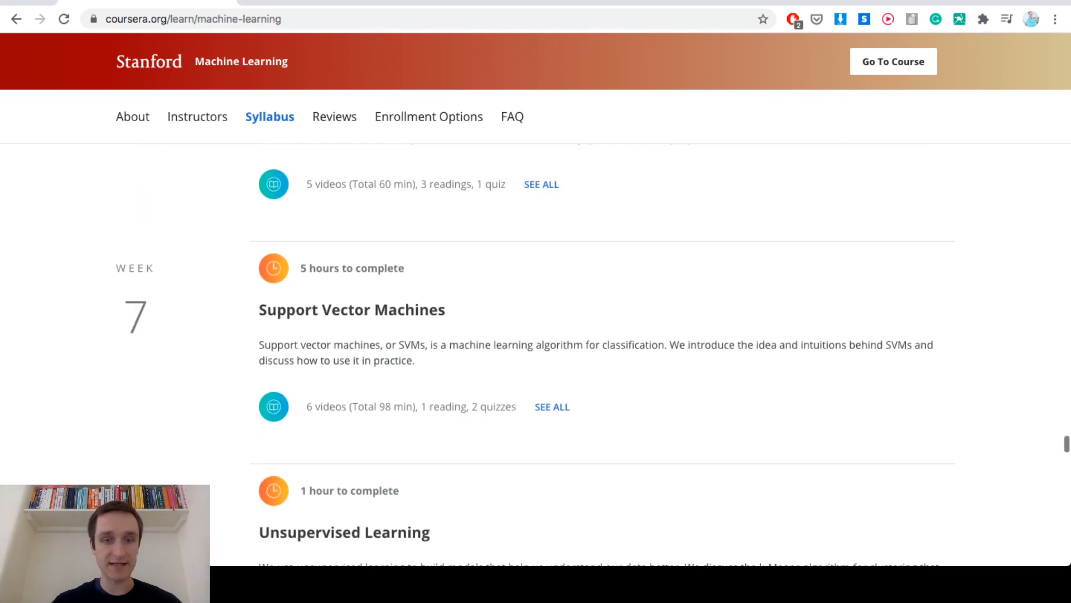
{"action": "scroll", "scroll_direction": "down", "scroll_amount": 3}
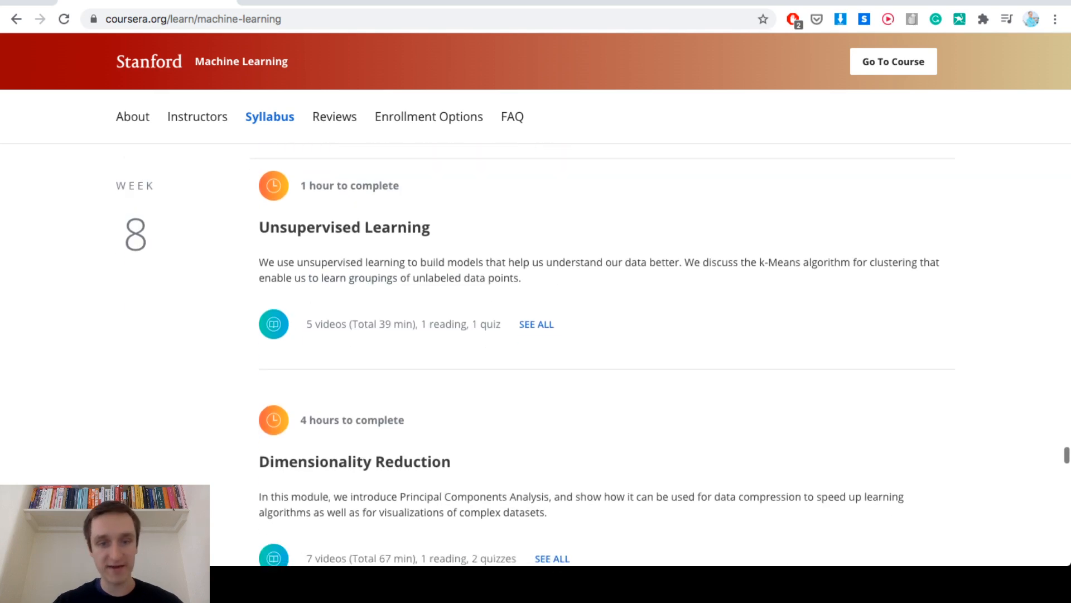
{"action": "scroll", "scroll_direction": "down", "scroll_amount": 3}
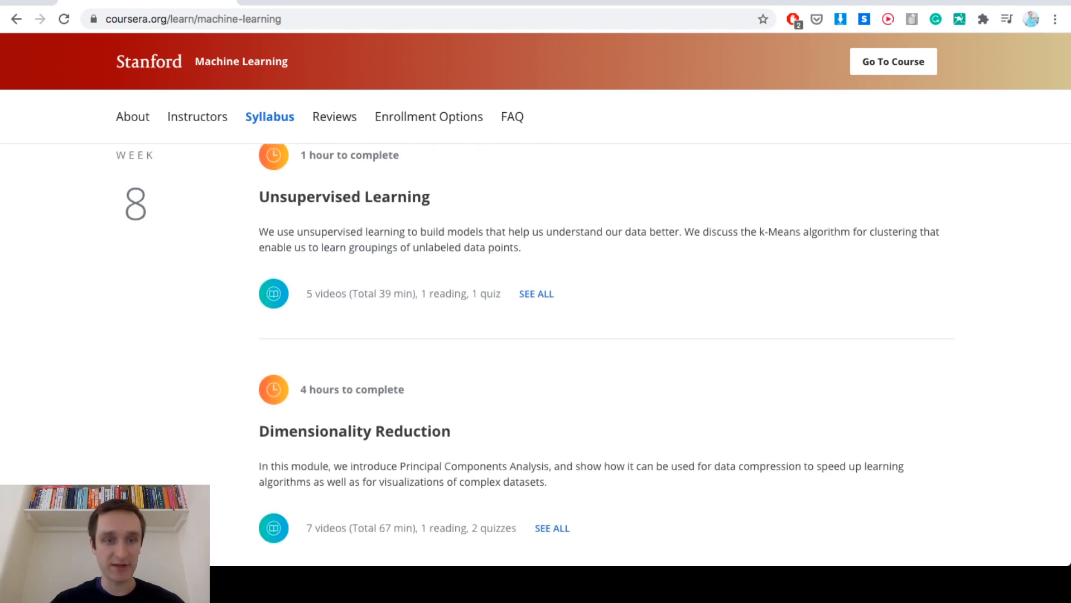
{"action": "scroll", "scroll_direction": "down", "scroll_amount": 3}
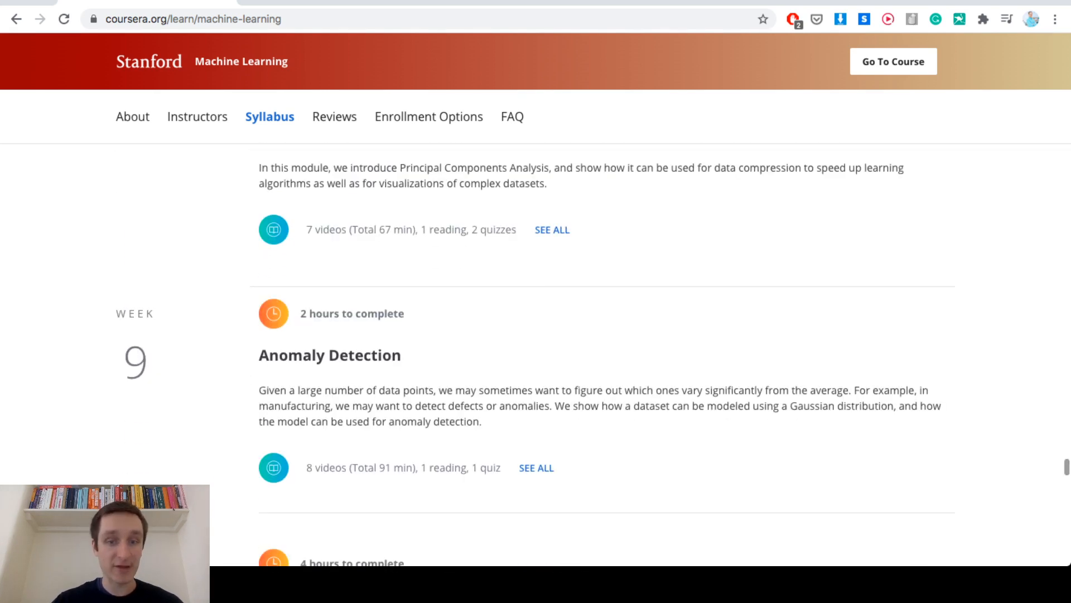
{"action": "scroll", "scroll_direction": "down", "scroll_amount": 3}
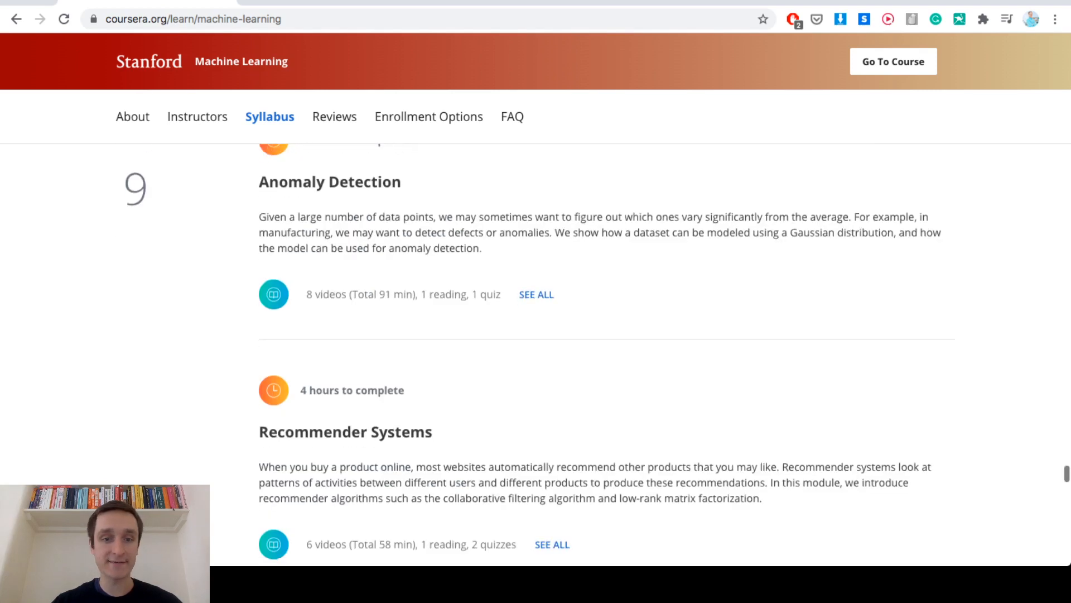
{"action": "scroll", "scroll_direction": "down", "scroll_amount": 3}
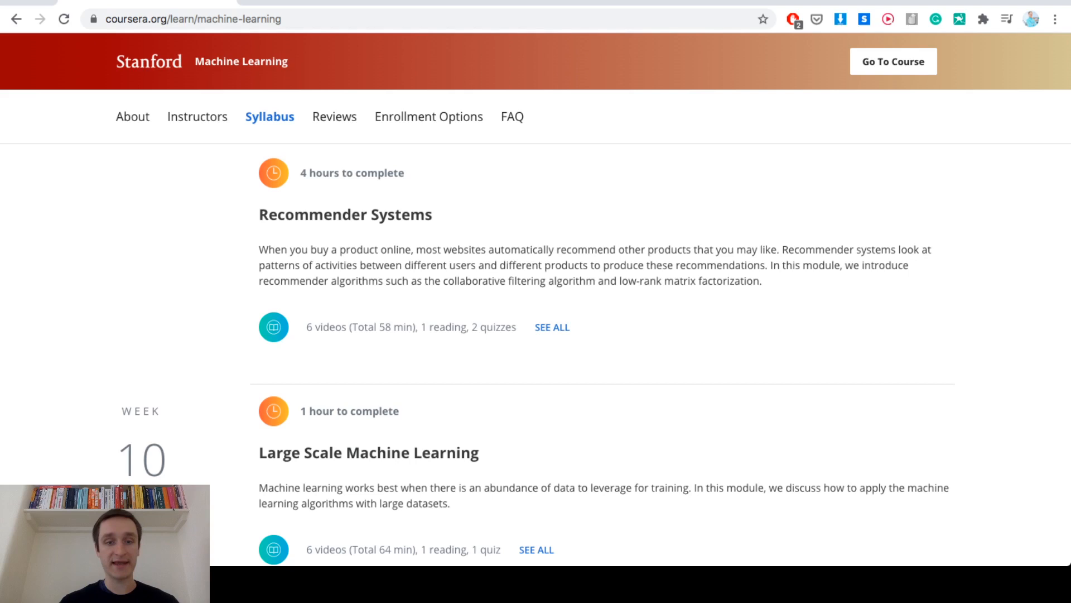
{"action": "scroll", "scroll_direction": "down", "scroll_amount": 3}
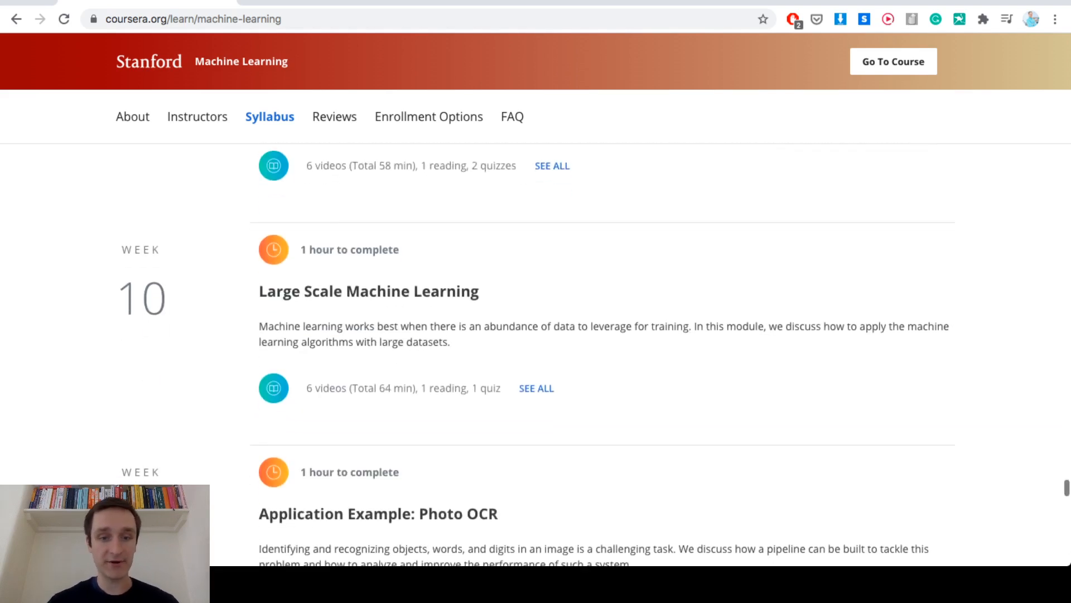
{"action": "scroll", "scroll_direction": "down", "scroll_amount": 3}
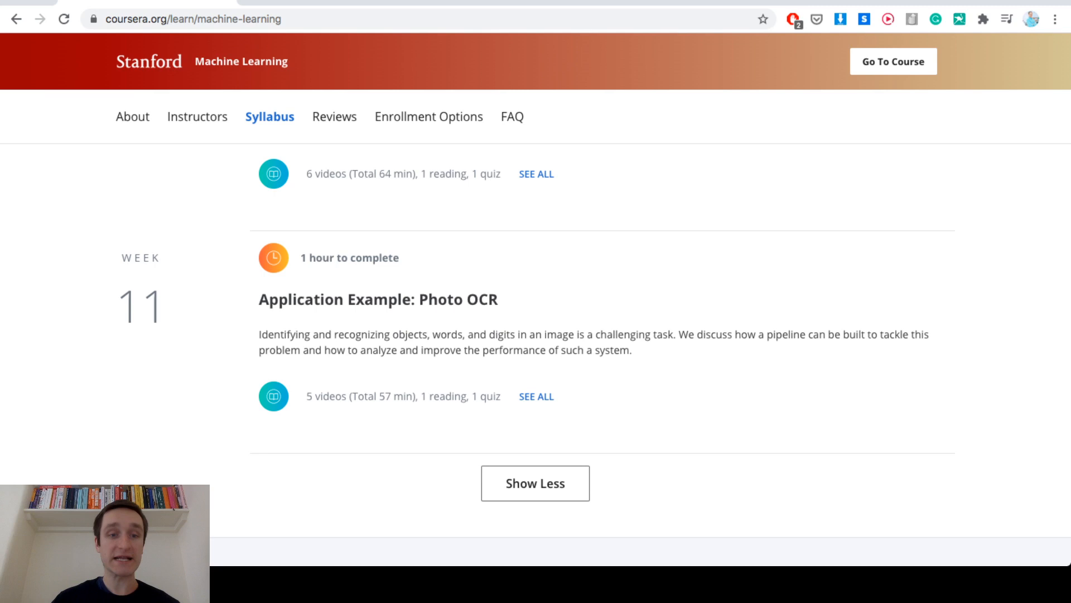
Step: Scroll down to the 4.9-rated Reviews section, then back up to Weeks 10 and 11
{"action": "scroll", "scroll_direction": "down", "scroll_amount": 3}
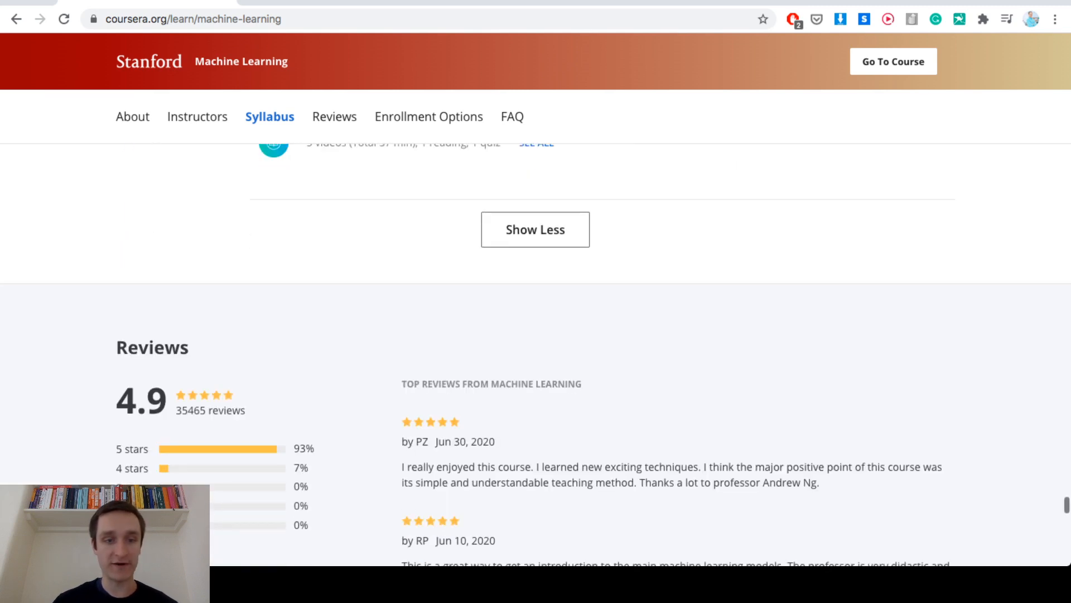
{"action": "scroll", "scroll_direction": "down", "scroll_amount": 3}
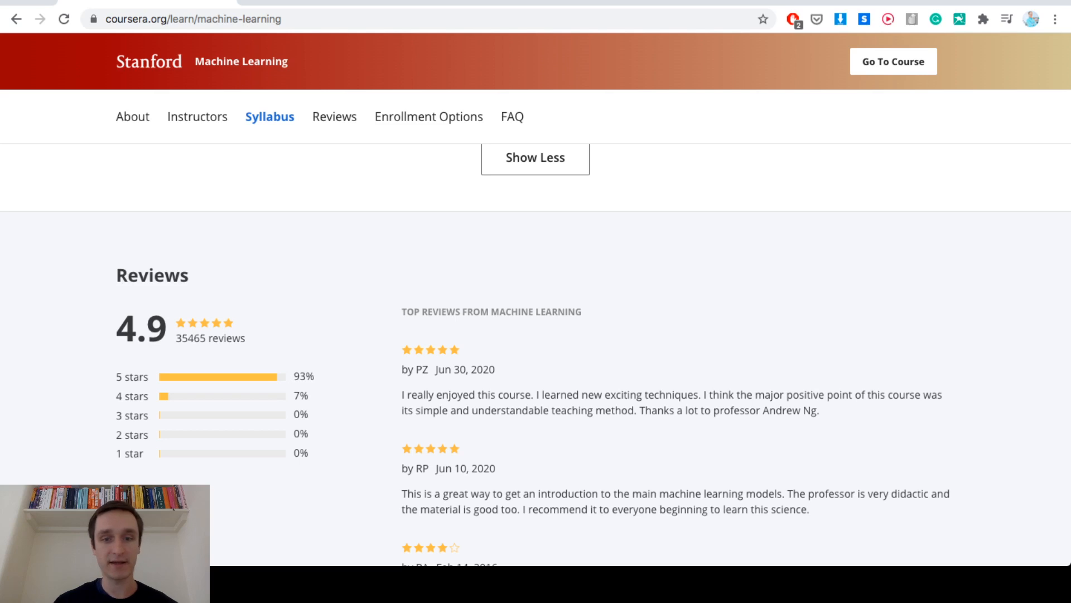
{"action": "scroll", "scroll_direction": "up", "scroll_amount": 3}
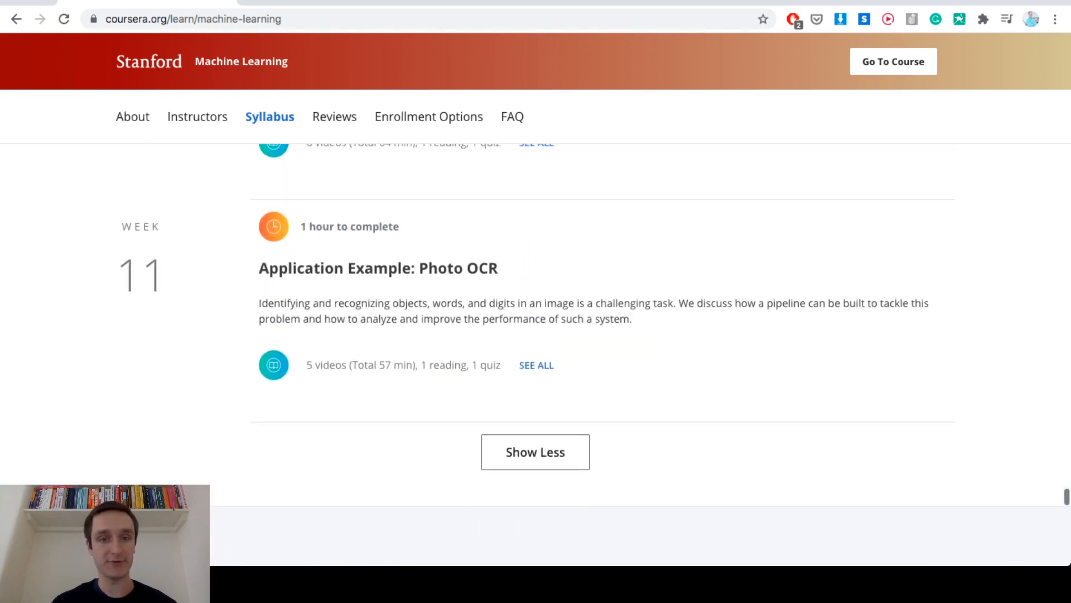
{"action": "scroll", "scroll_direction": "up", "scroll_amount": 3}
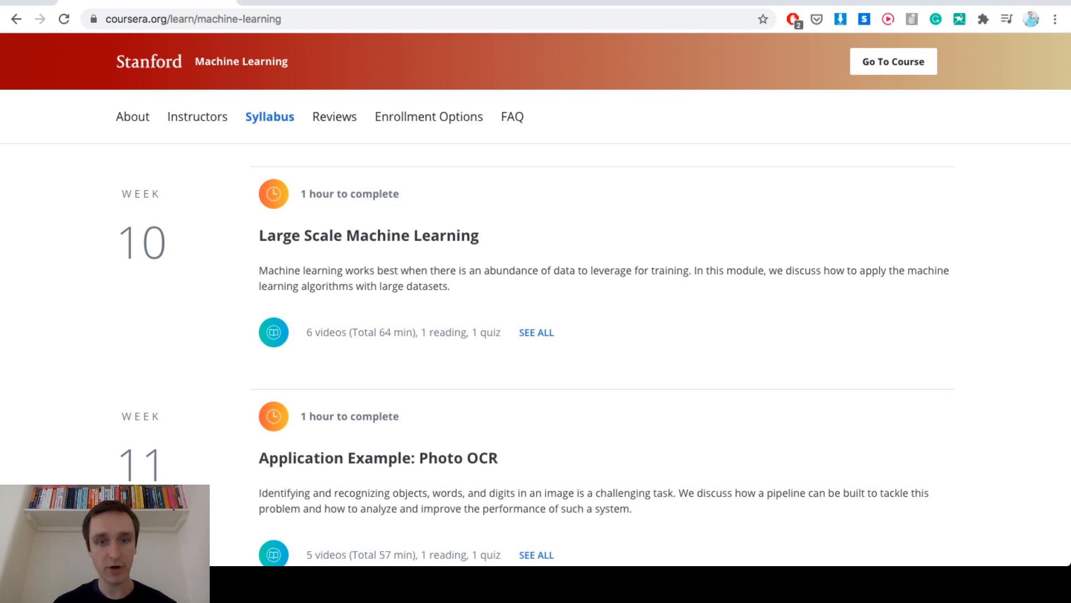
Step: Expand Week 10's full video list, then scroll back to Week 4's Neural Networks: Representation videos
{"action": "scroll", "scroll_direction": "down", "scroll_amount": 3}
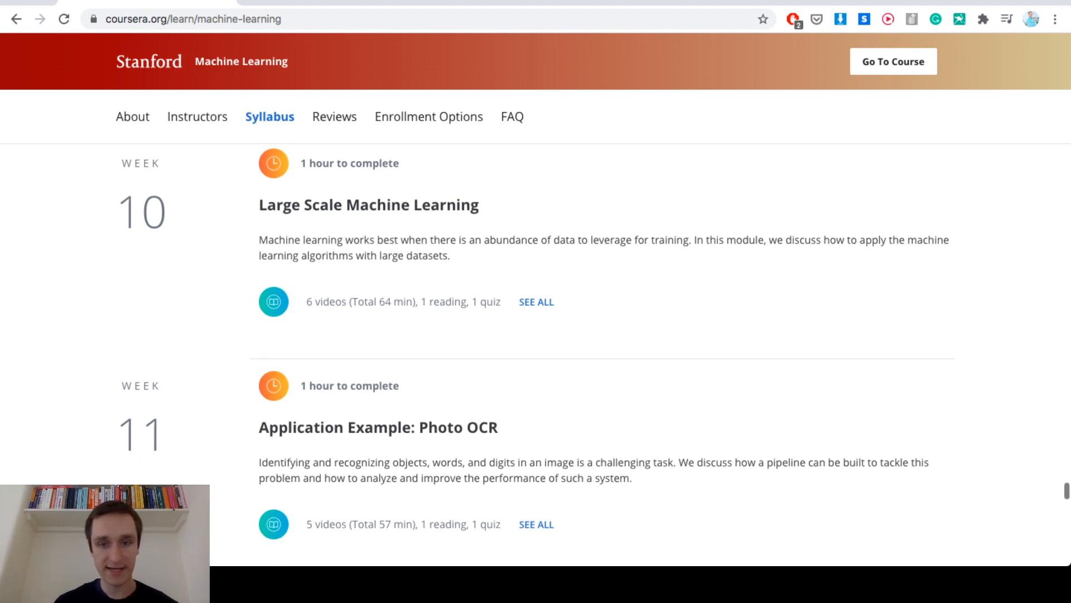
{"action": "left_click", "coordinate": [536, 301]}
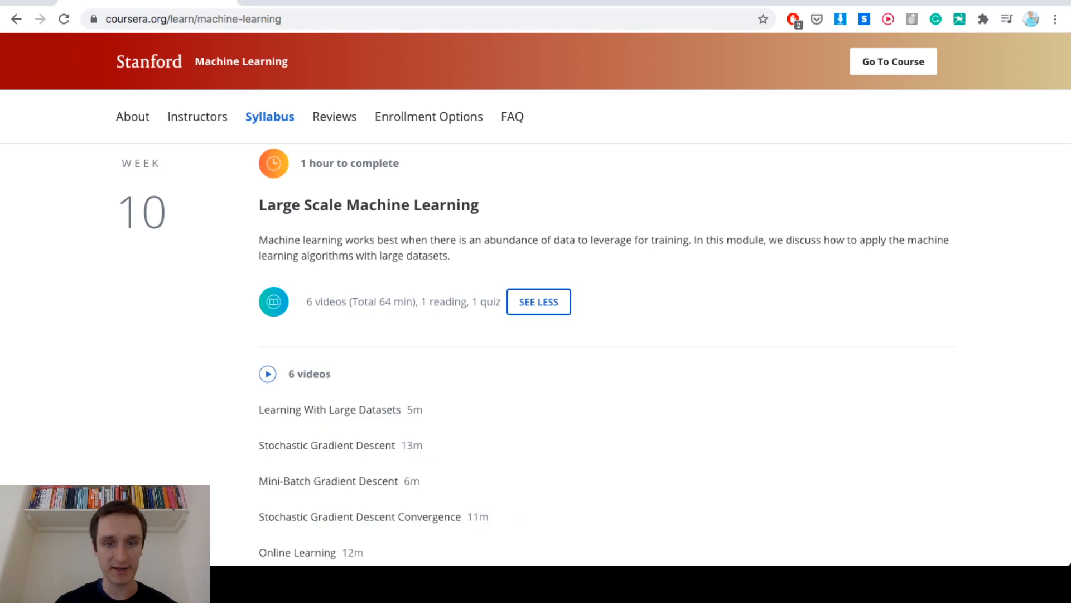
{"action": "scroll", "scroll_direction": "down", "scroll_amount": 3}
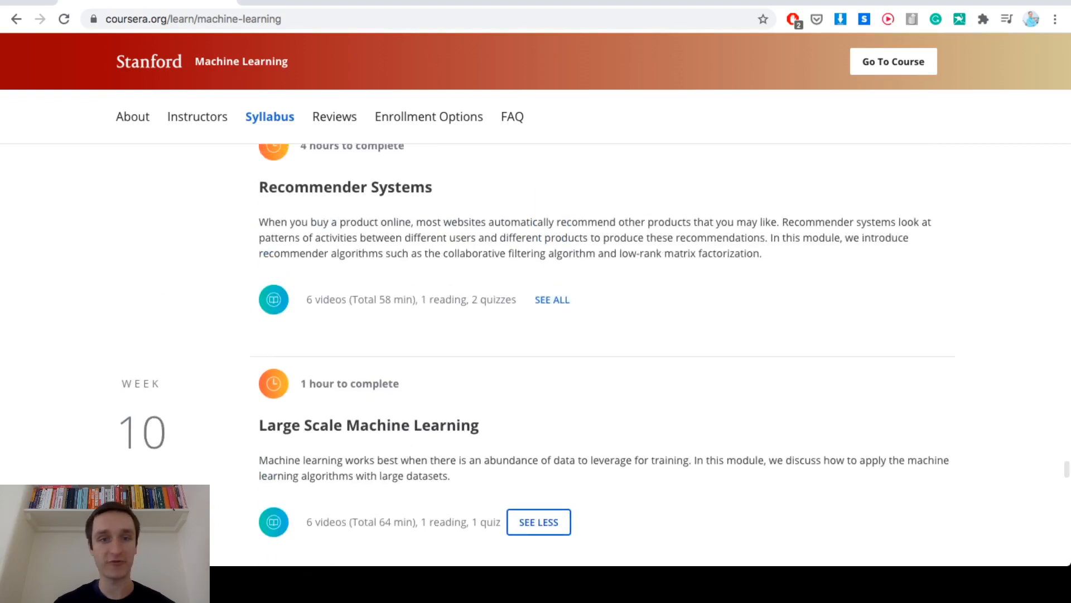
{"action": "scroll", "scroll_direction": "up", "scroll_amount": 3}
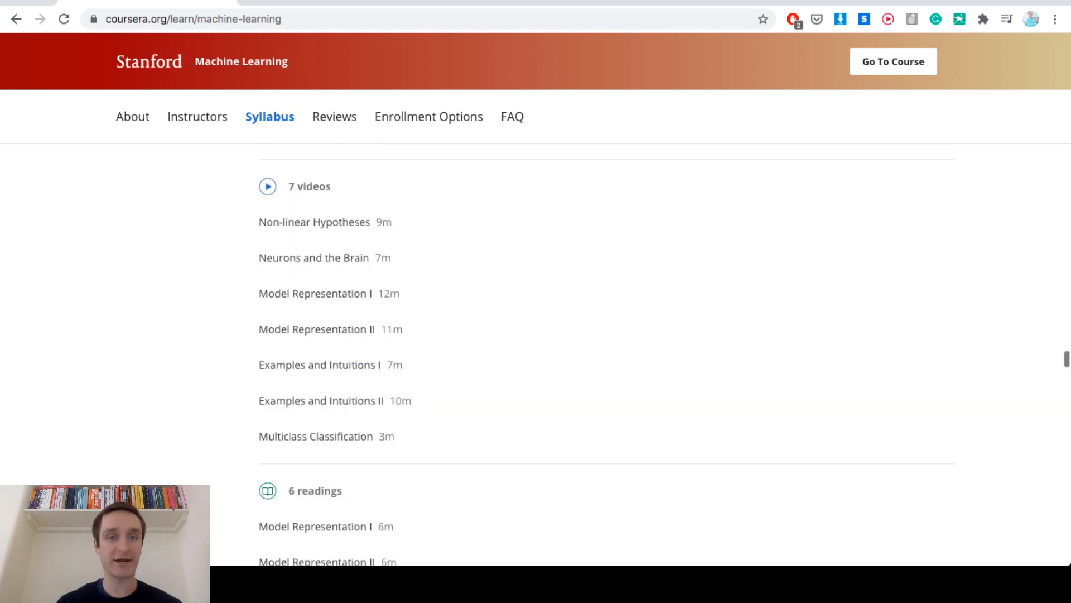
Step: Scroll past the earlier weeks and Instructor section back to the About this Course description
{"action": "scroll", "scroll_direction": "down", "scroll_amount": 3}
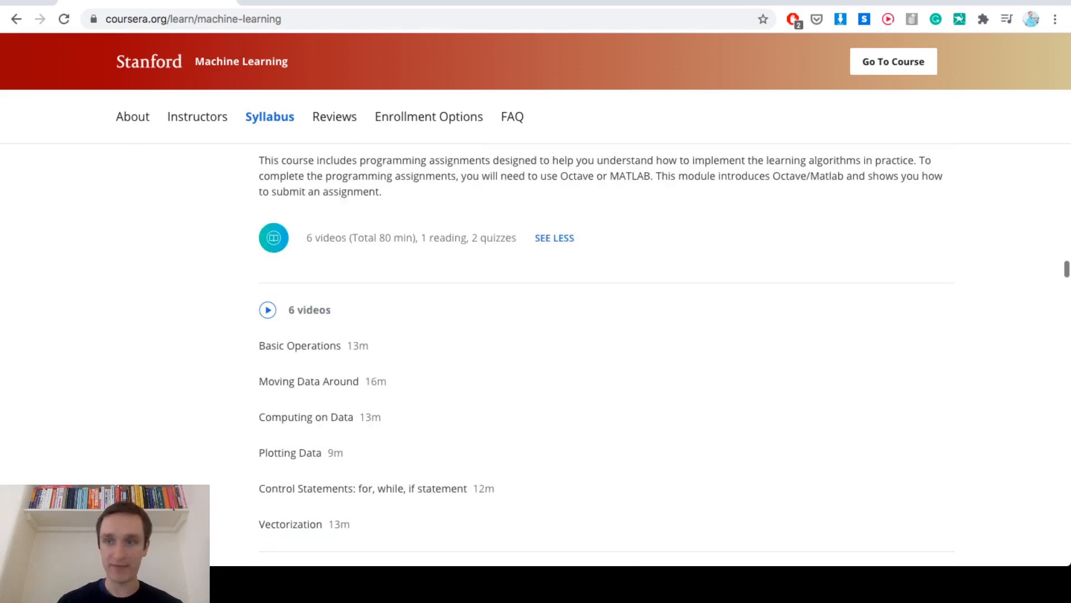
{"action": "scroll", "scroll_direction": "down", "scroll_amount": 3}
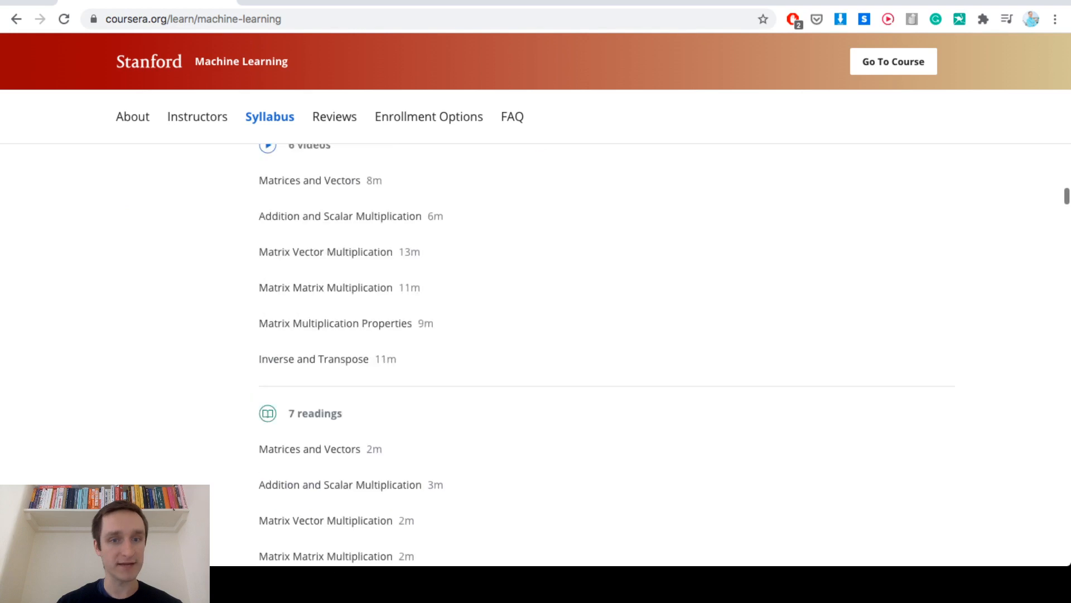
{"action": "scroll", "scroll_direction": "down", "scroll_amount": 3}
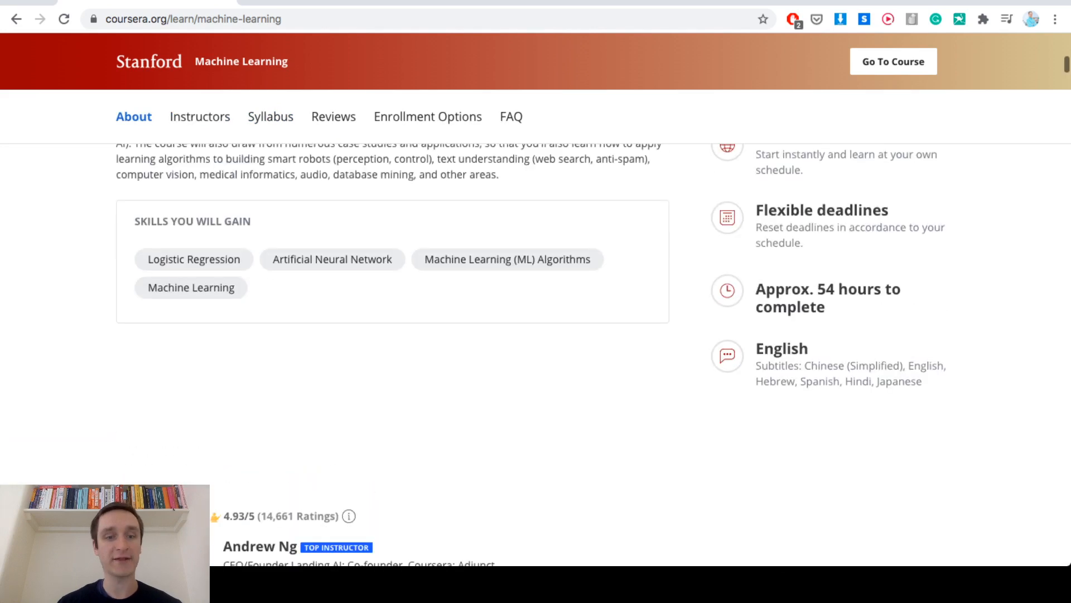
{"action": "scroll", "scroll_direction": "down", "scroll_amount": 3}
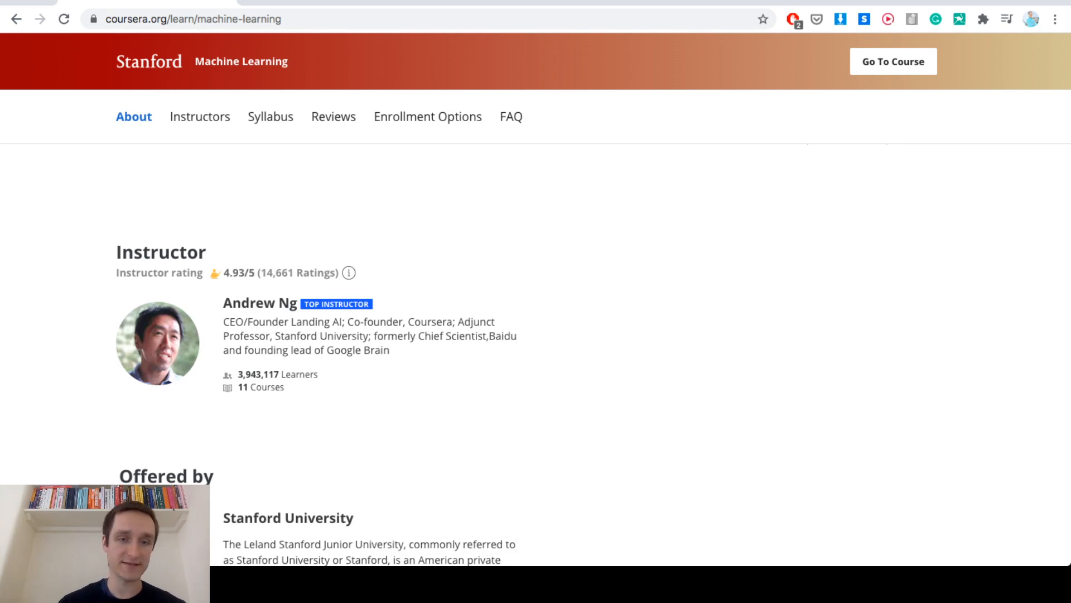
{"action": "scroll", "scroll_direction": "up", "scroll_amount": 3}
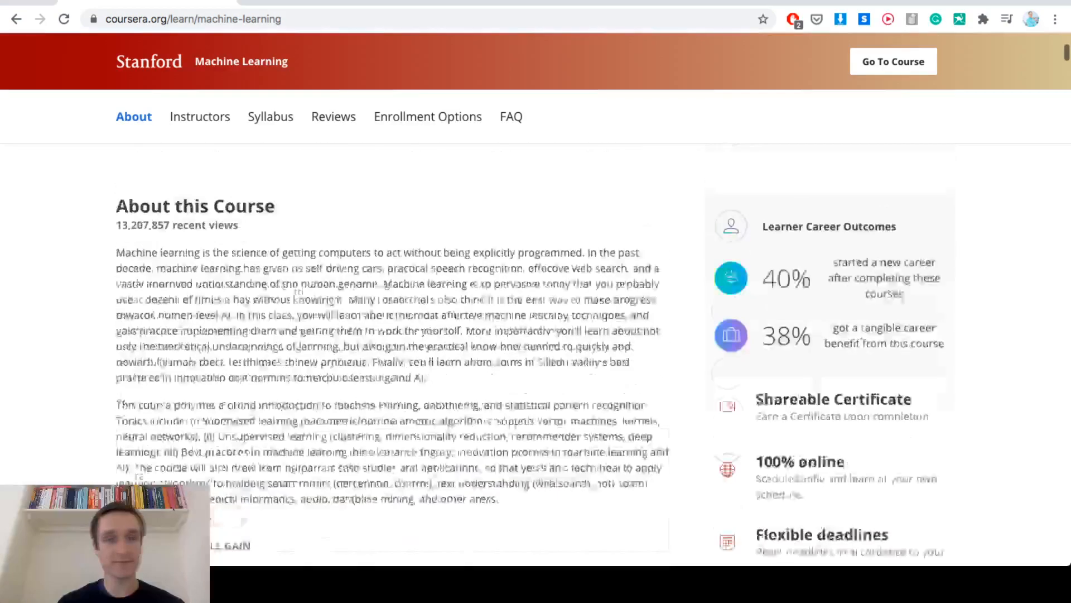